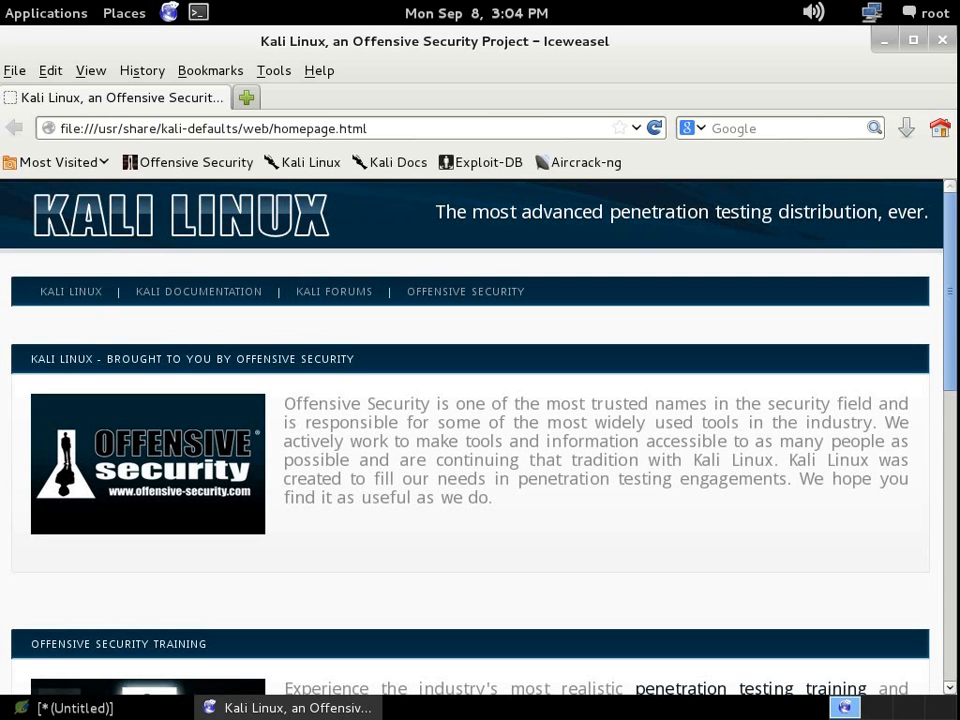
left_click(350, 128)
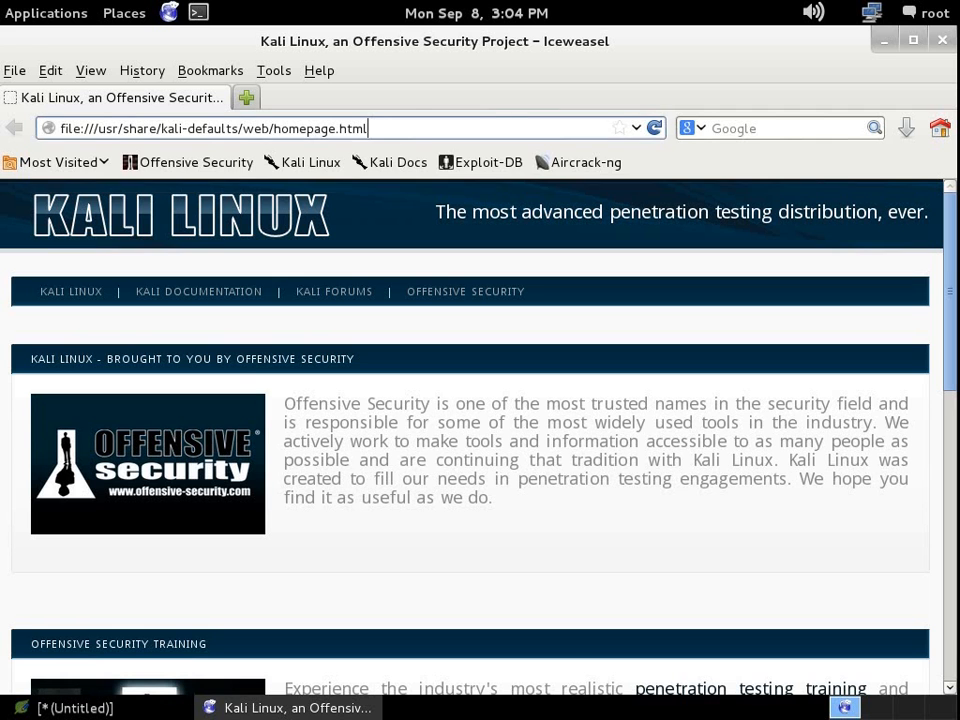
type("f")
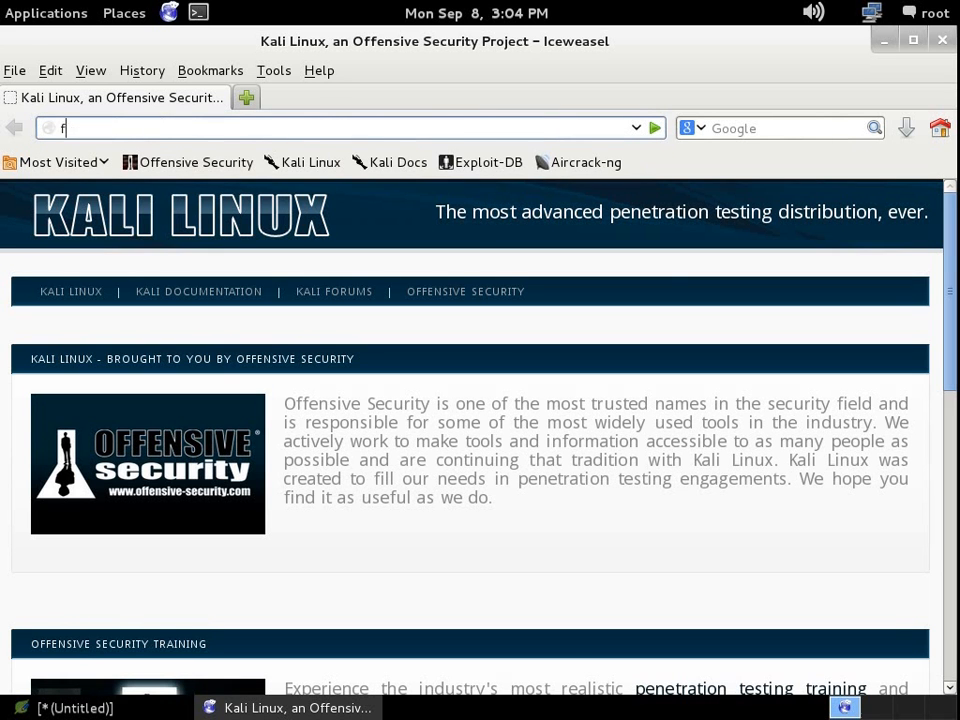
type("ttp")
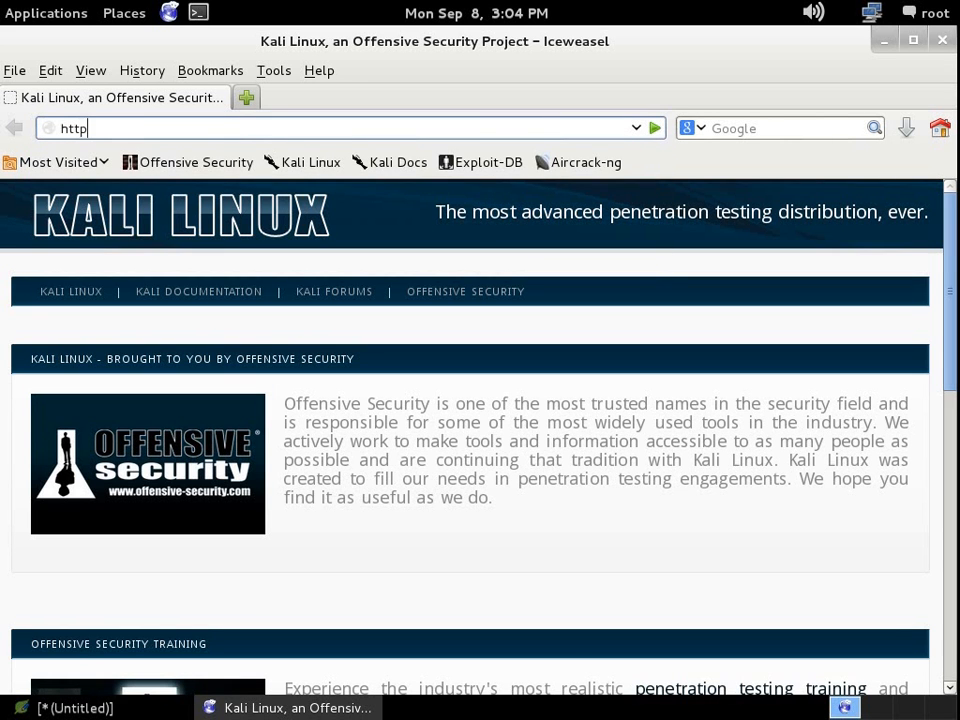
type("https://192.168.2.128/")
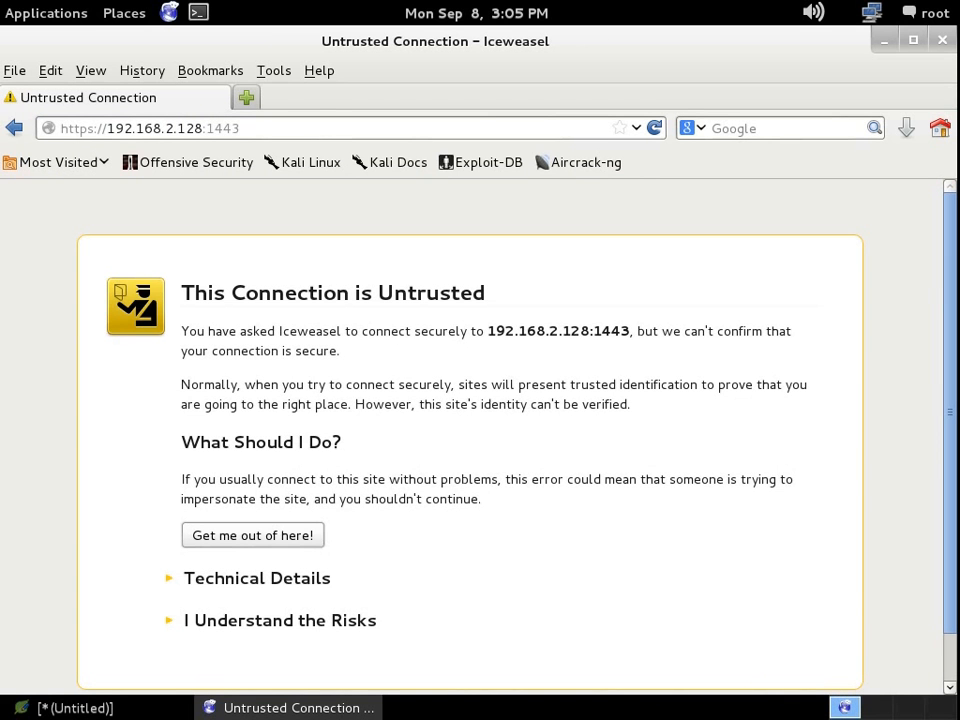
Add and confirm a security exception for the sensor's certificate, loading the Outpost login page.
left_click(280, 620)
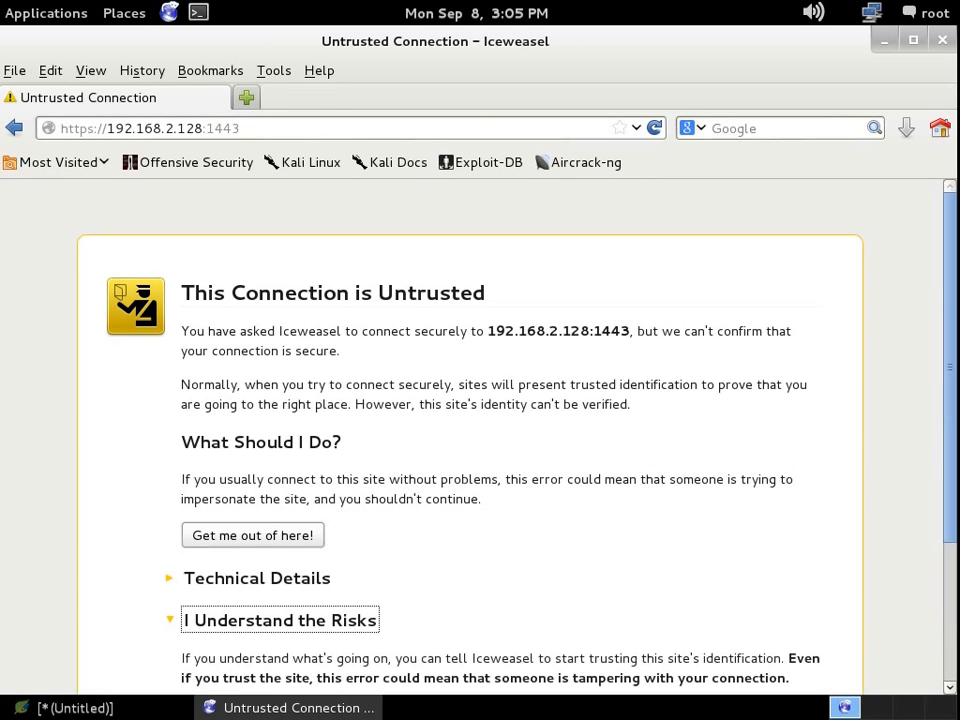
scroll("down", 3)
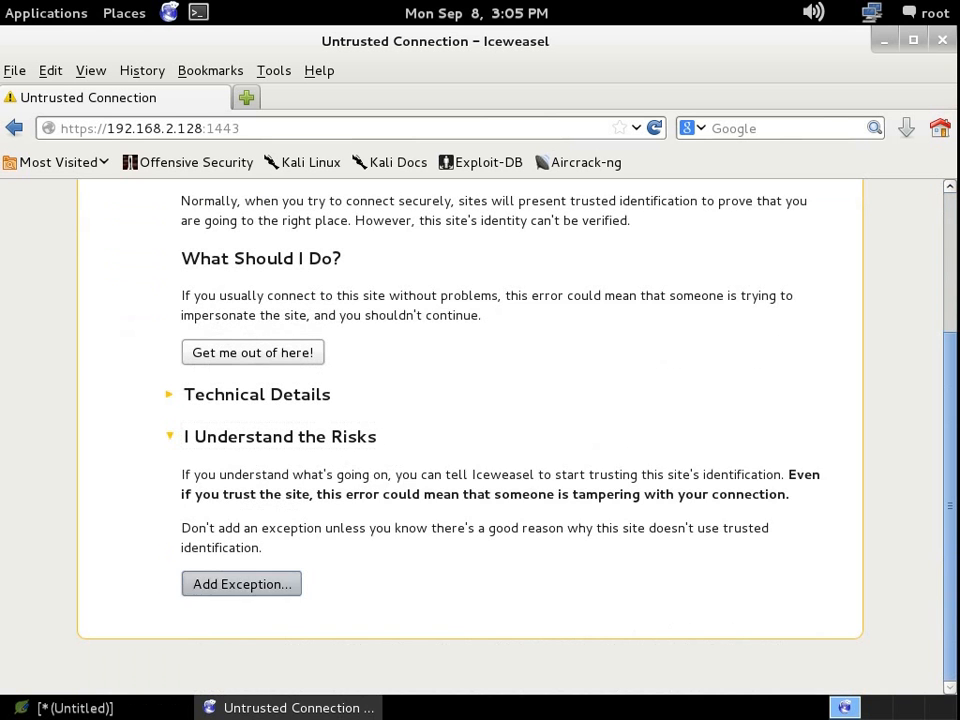
left_click(240, 584)
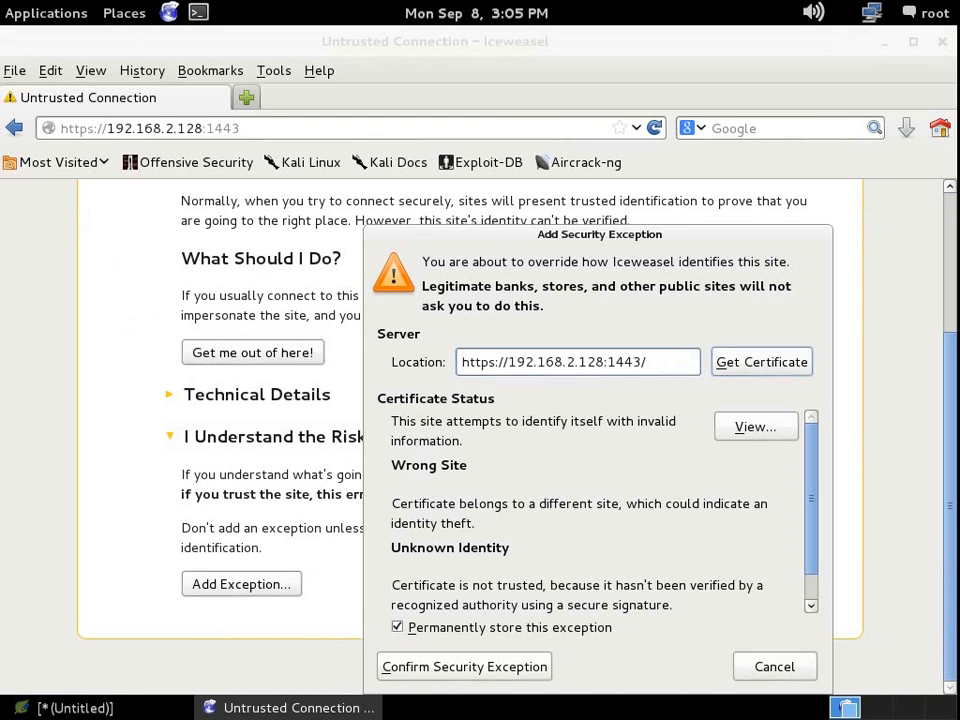
left_click(464, 666)
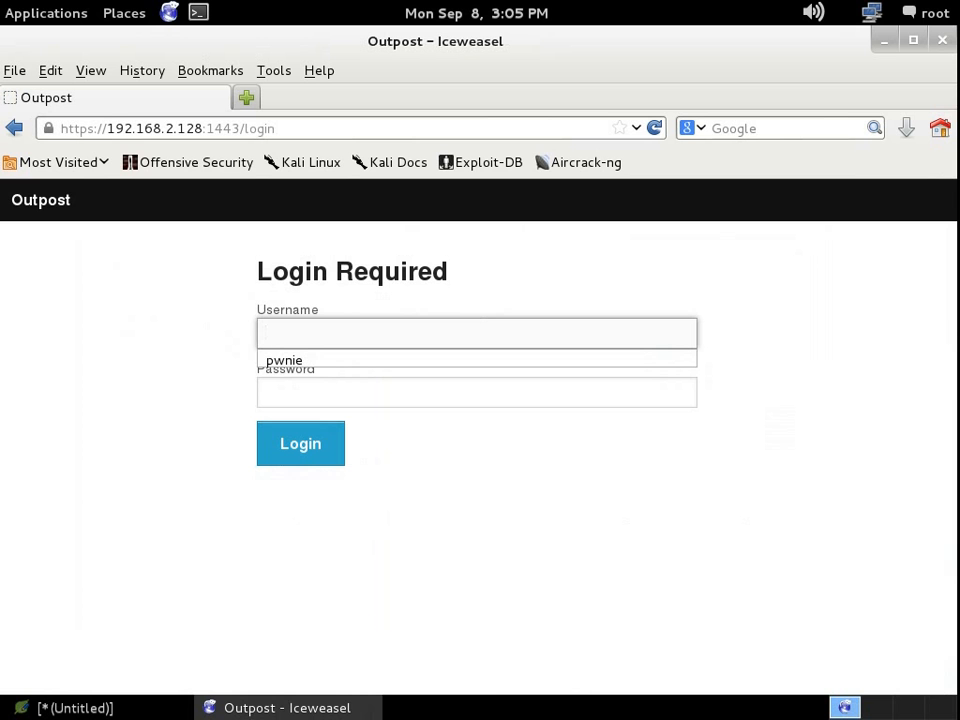
Log in to Outpost as pwnie with the saved username and password.
left_click(476, 332)
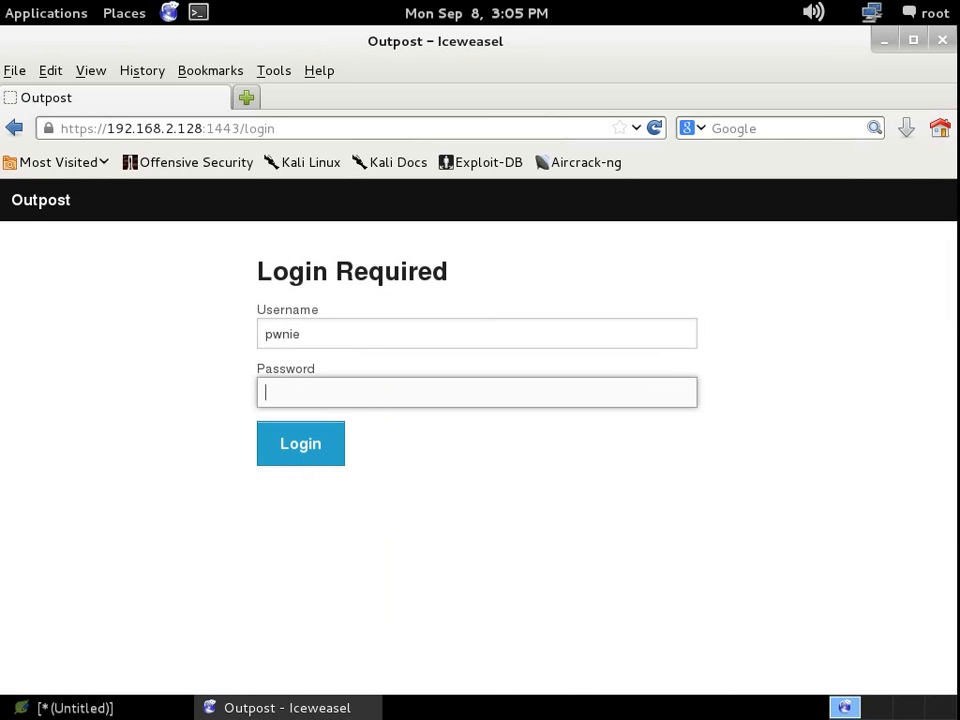
type("password")
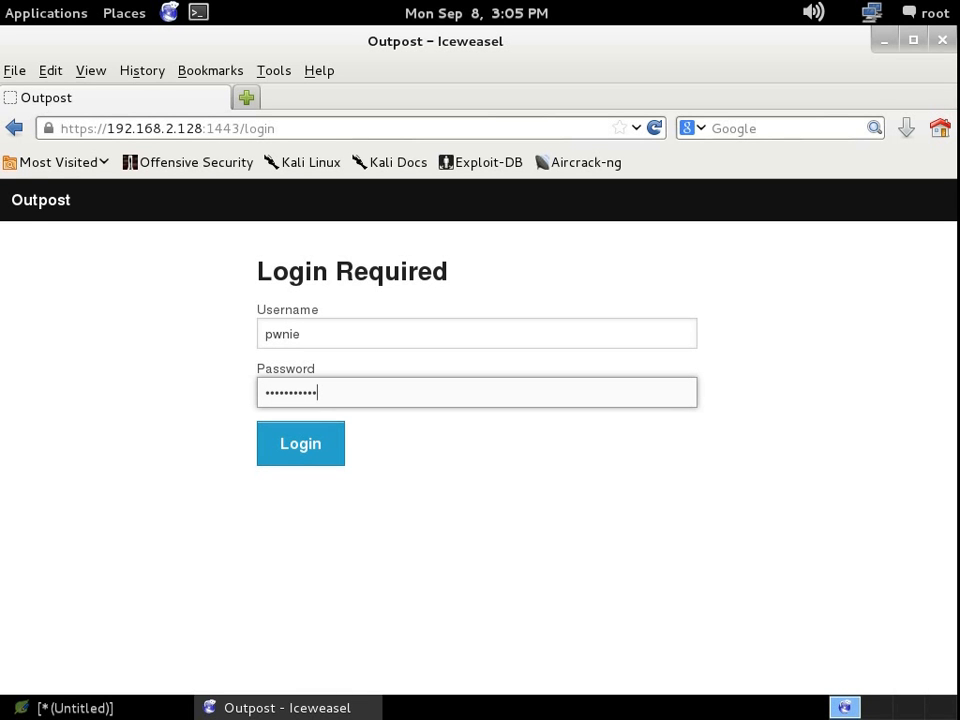
left_click(300, 444)
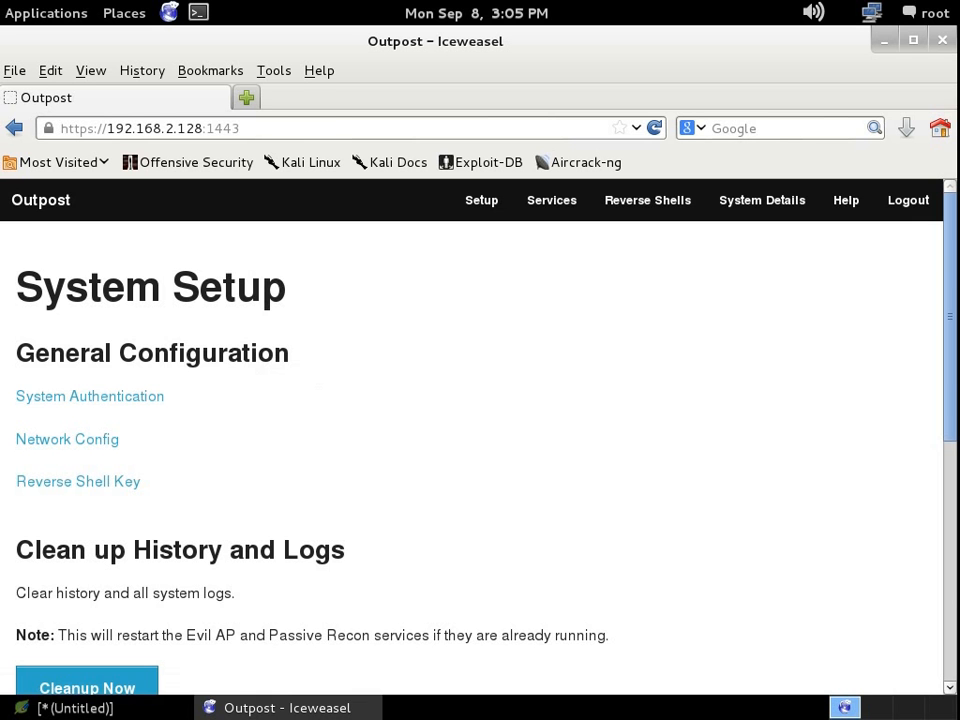
Go to Reverse Shells and review the Standard Reverse SSH receiver address and port fields.
left_click(648, 200)
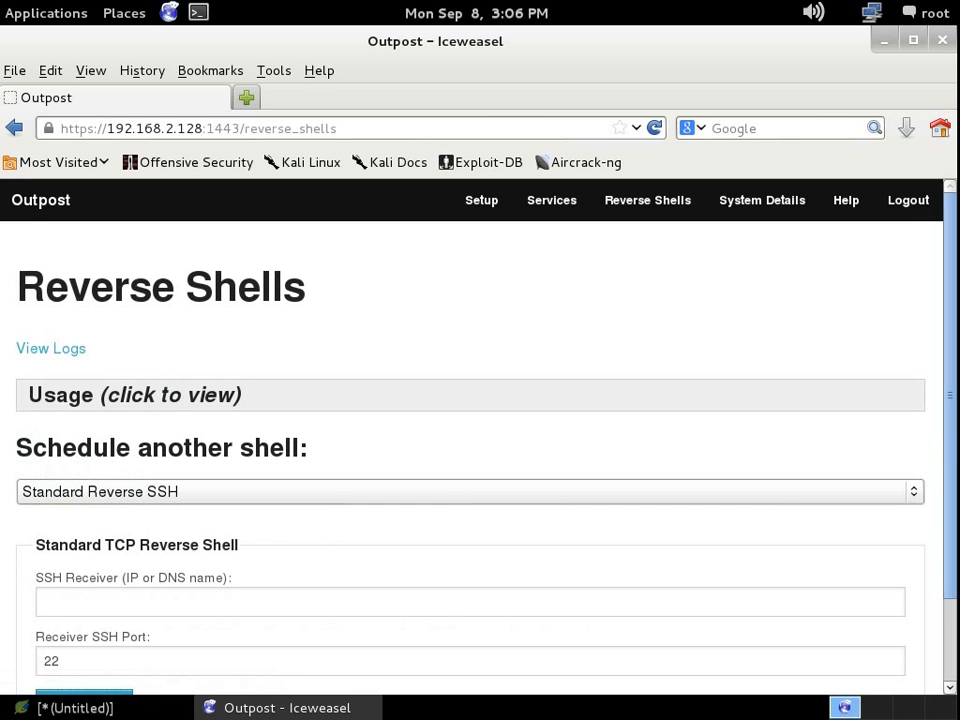
scroll("down", 3)
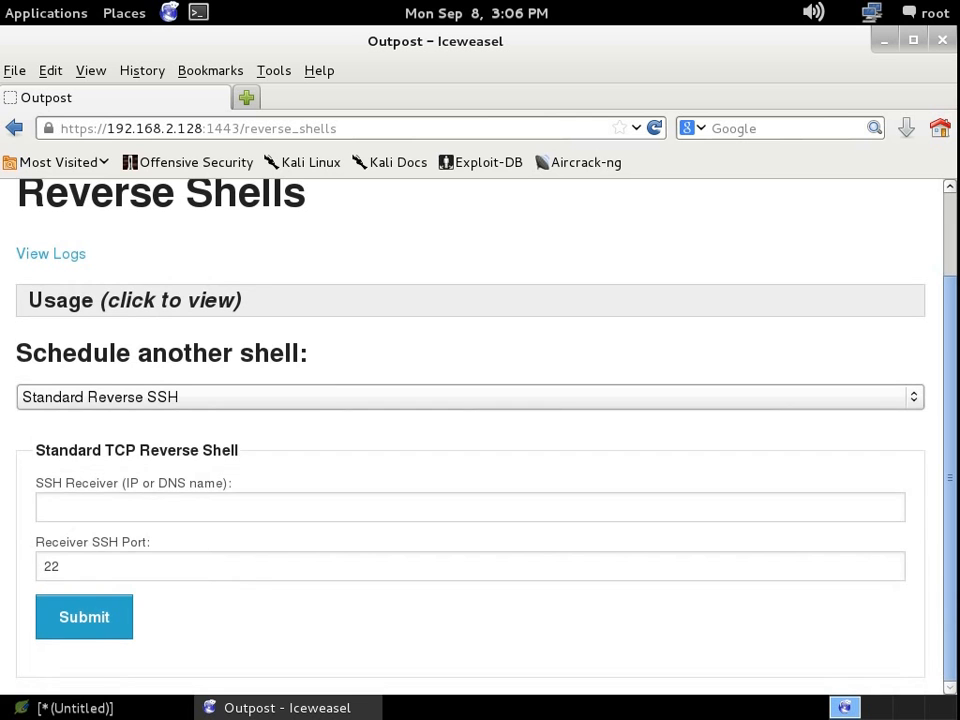
left_click(464, 396)
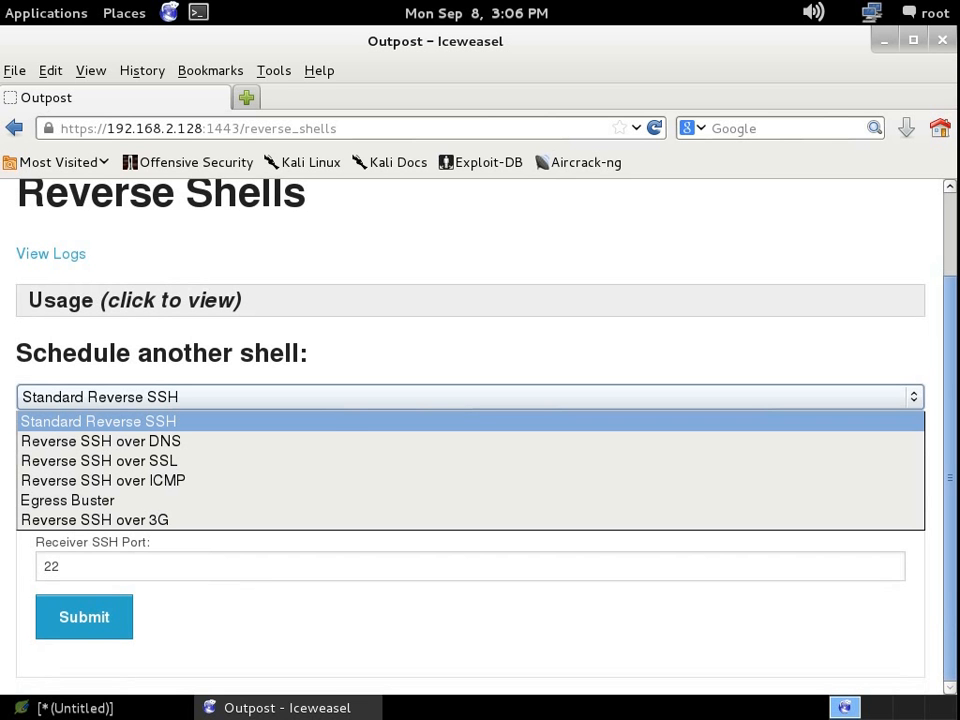
left_click(98, 420)
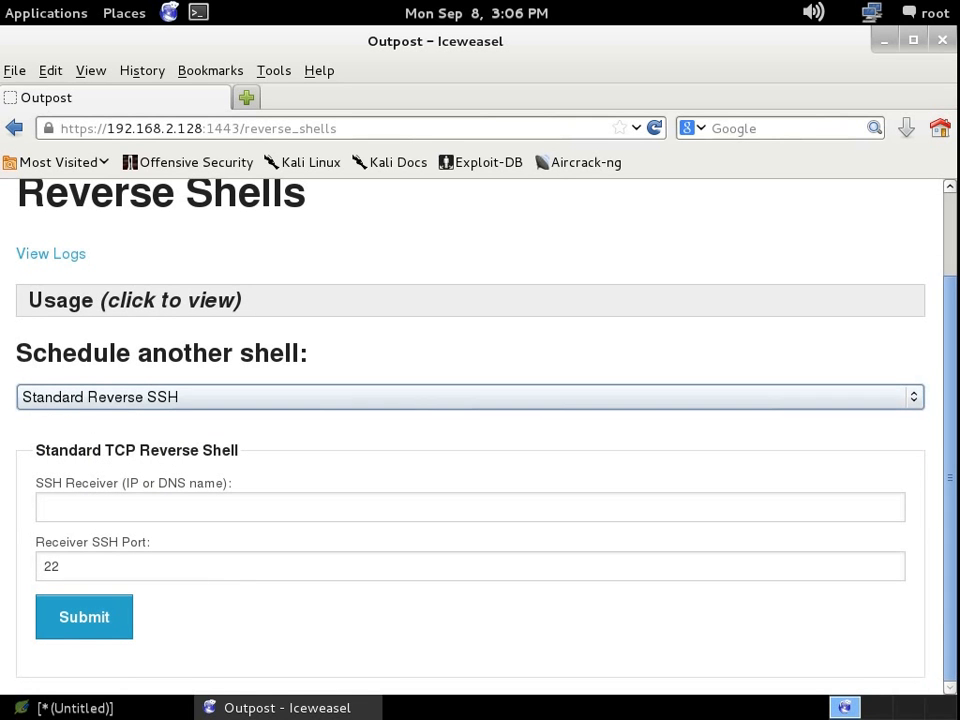
left_click(470, 508)
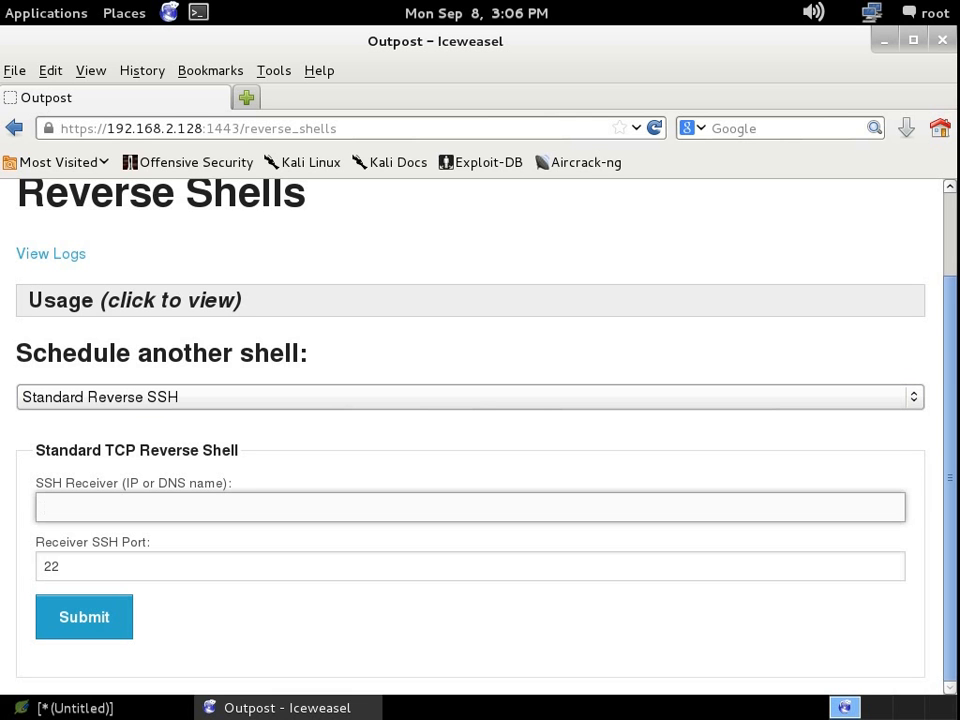
left_click(470, 566)
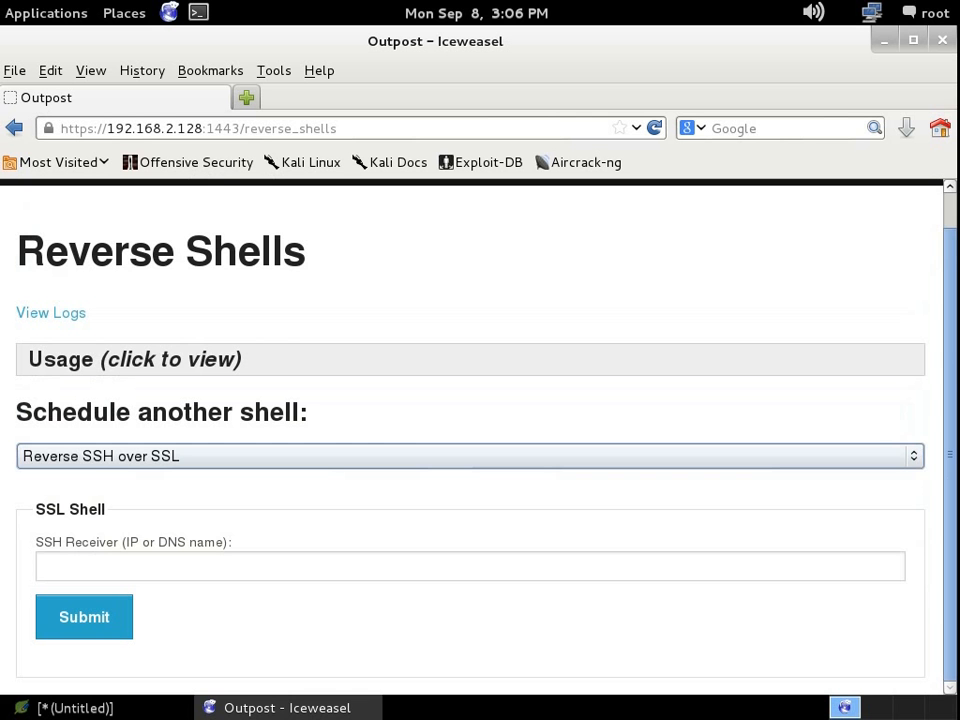
Switch the shell type to Reverse SSH over ICMP.
left_click(468, 456)
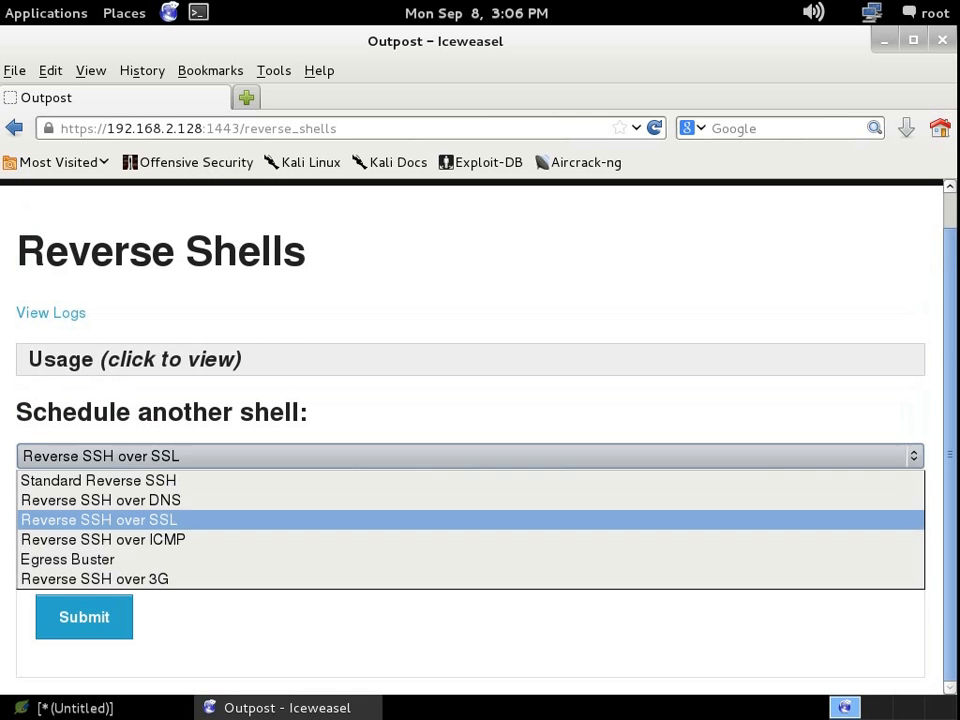
left_click(102, 540)
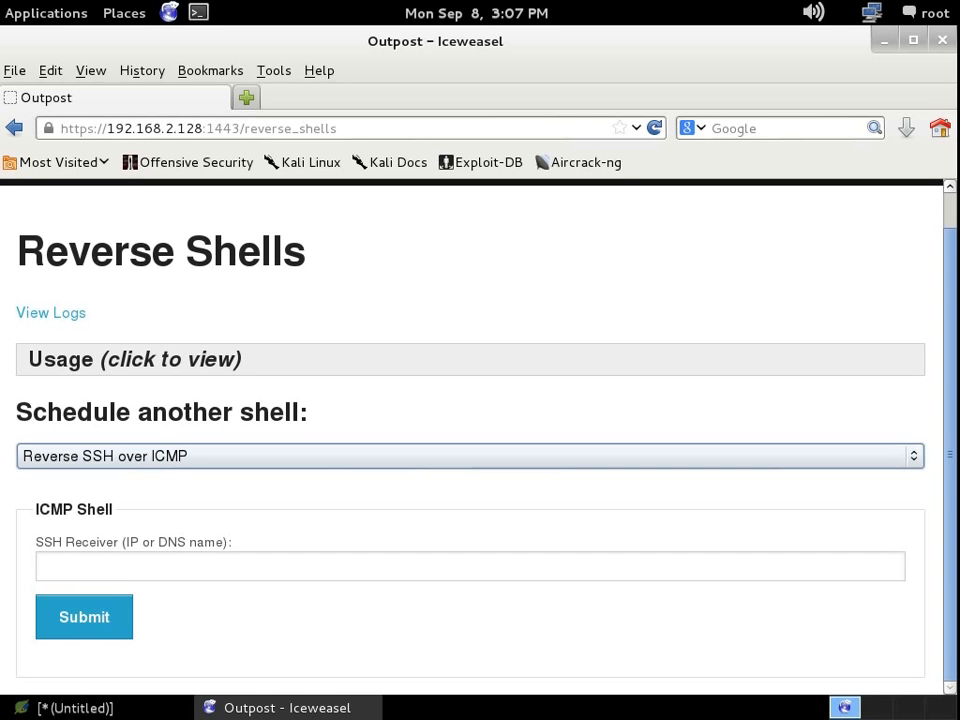
Switch the shell type to Egress Buster, showing its default receiver SSH ports.
left_click(464, 456)
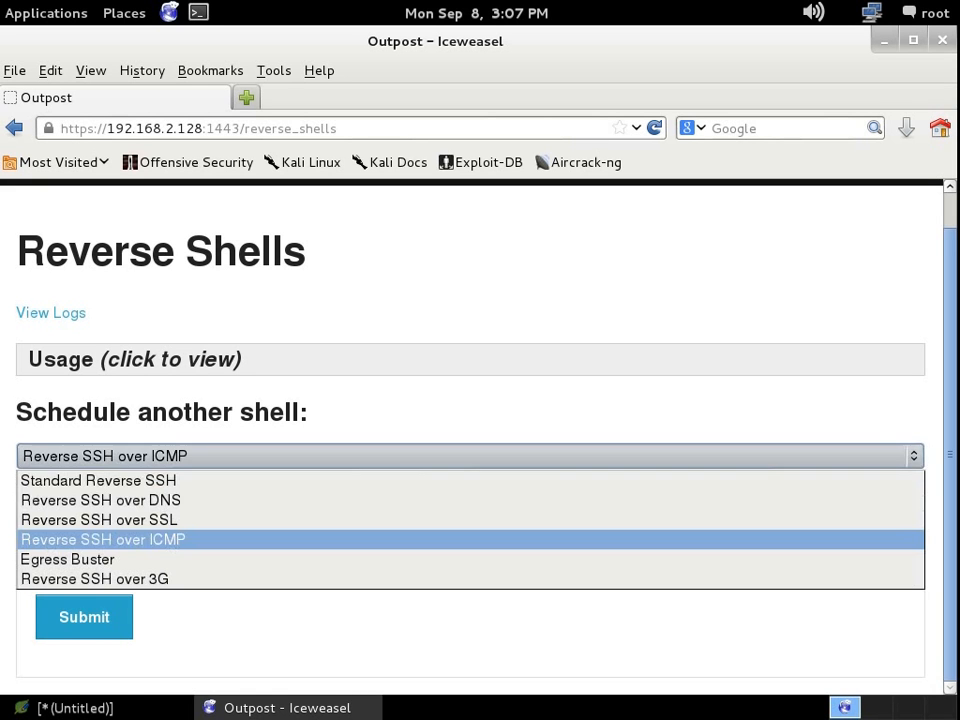
left_click(68, 560)
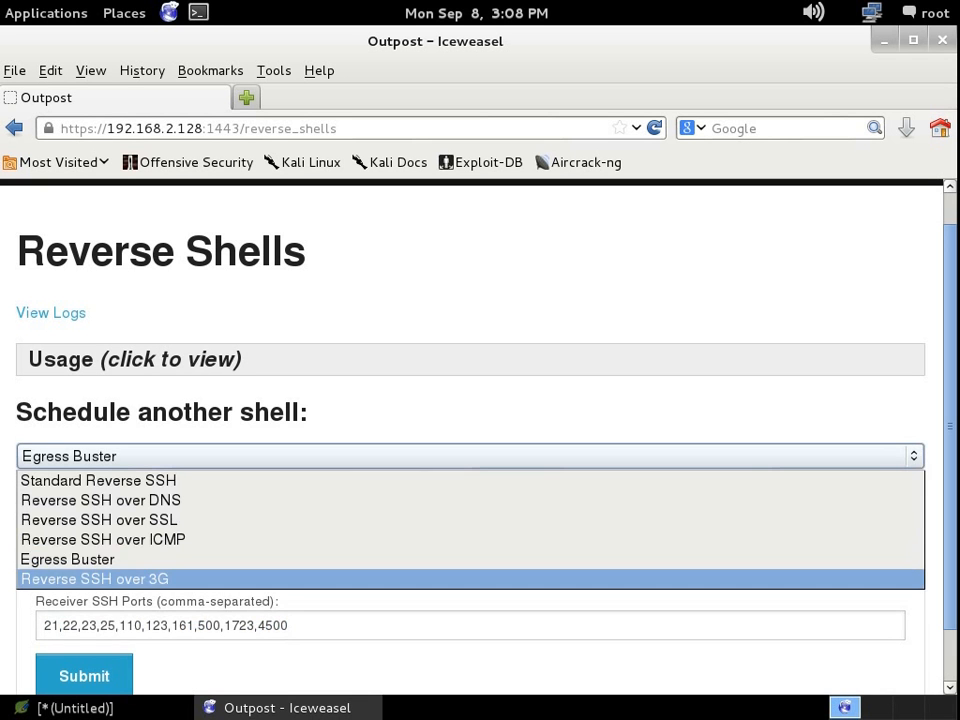
Switch the shell type to Reverse SSH over 3G, showing its 4G/GSM adapter form.
left_click(92, 578)
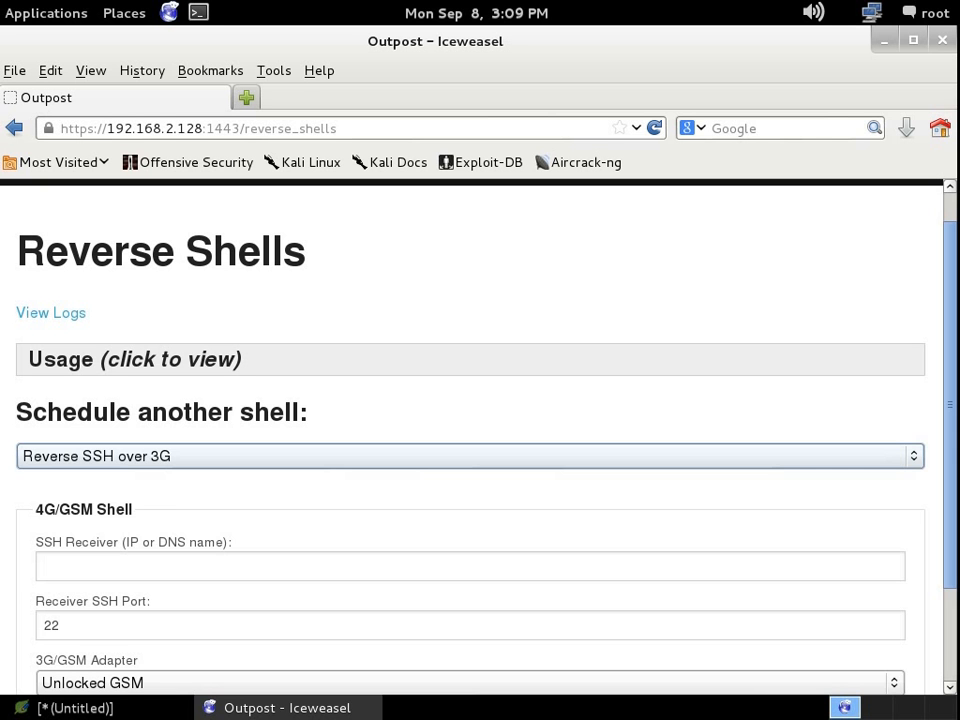
left_click(468, 456)
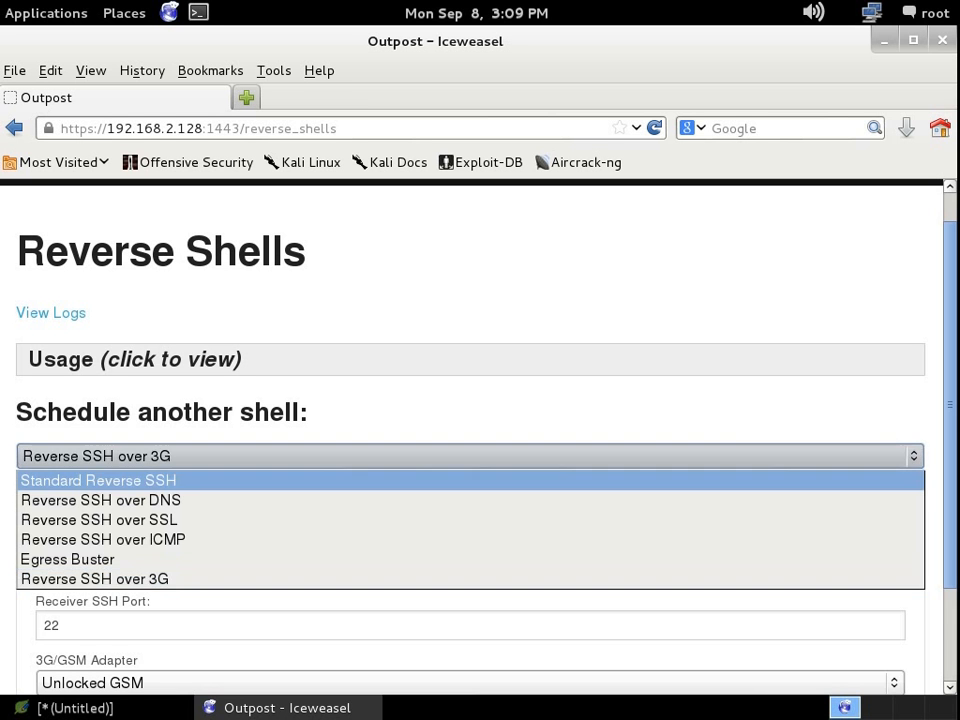
Return to Standard Reverse SSH and enter 192.168.2.129 as the SSH receiver with port 22.
left_click(98, 480)
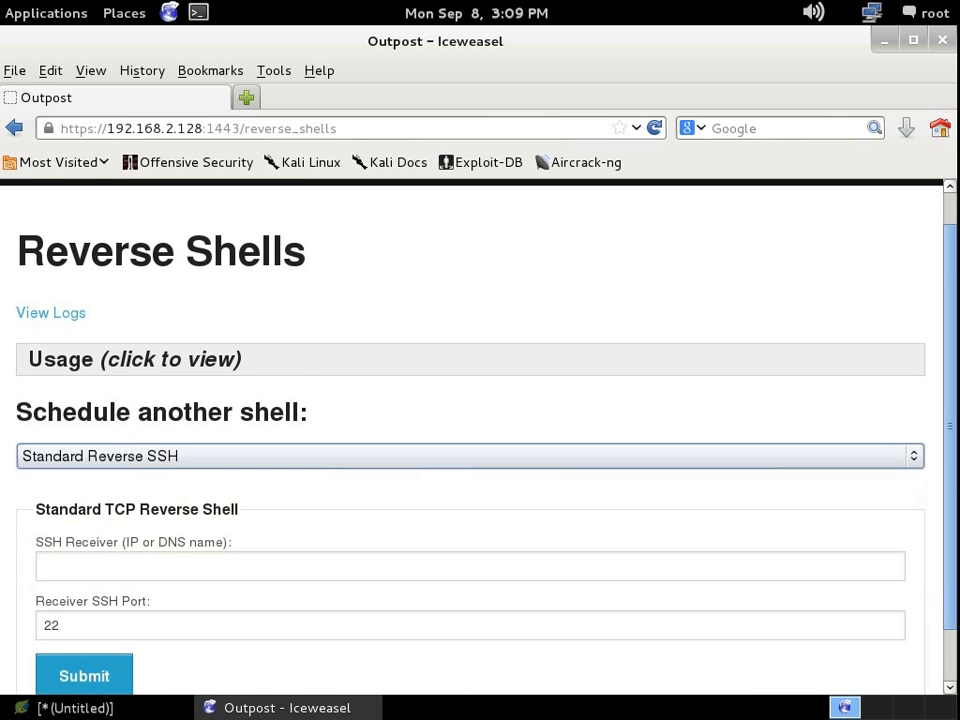
scroll("down", 3)
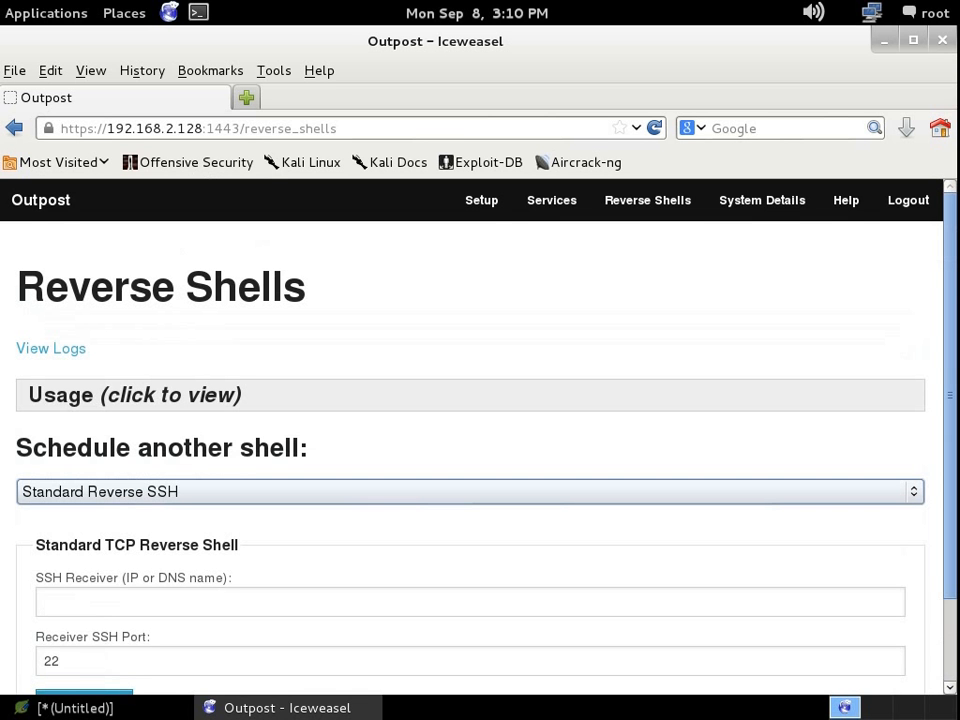
left_click(470, 600)
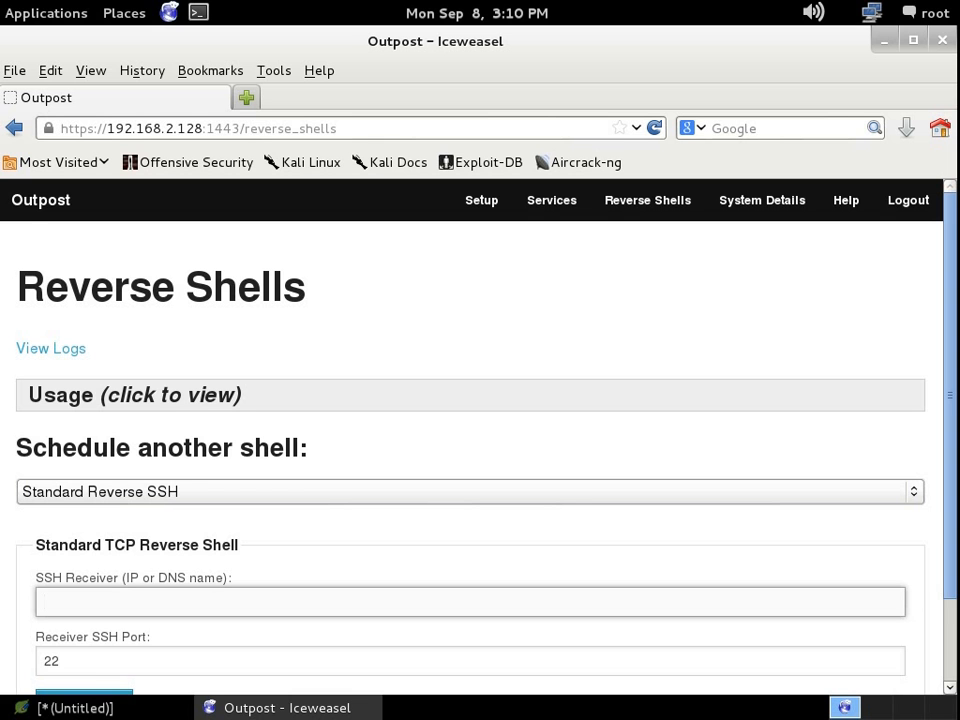
left_click(470, 600)
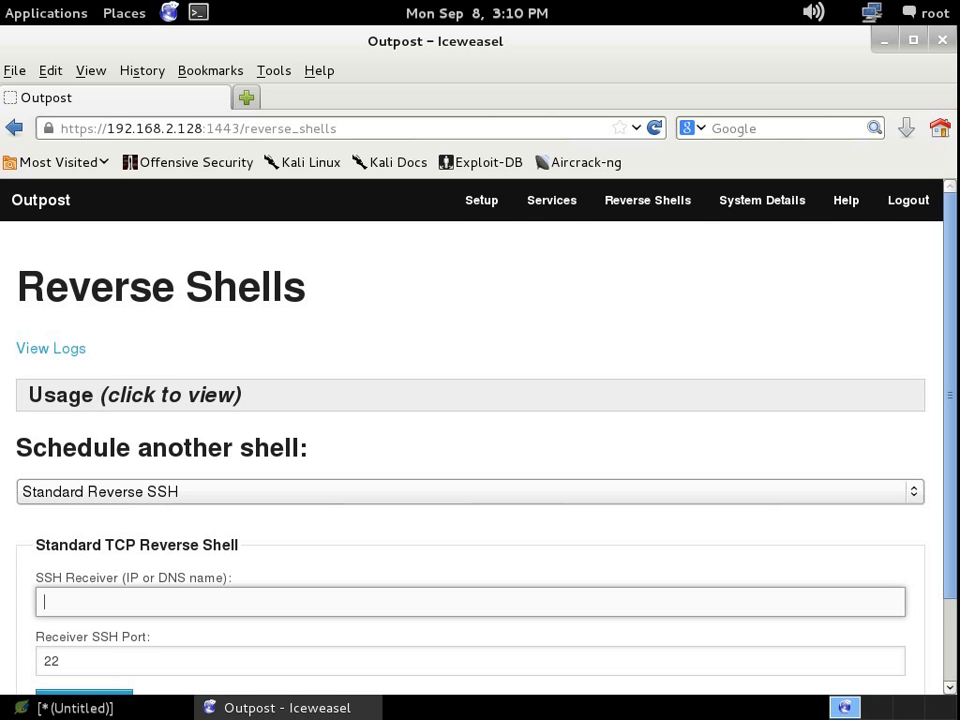
type("192.168.2.129")
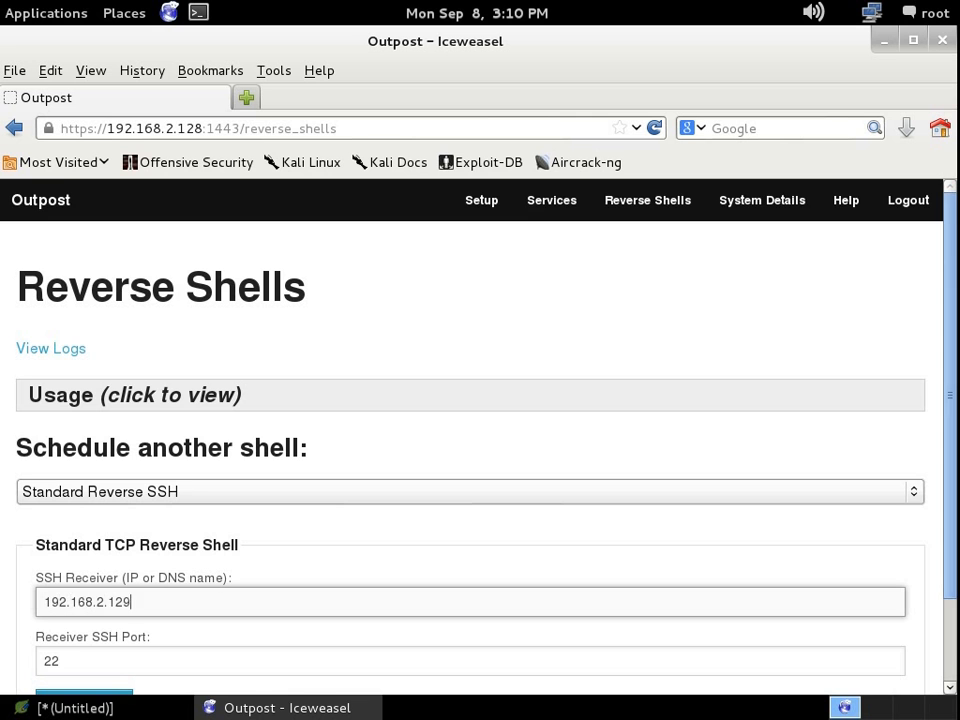
scroll("down", 3)
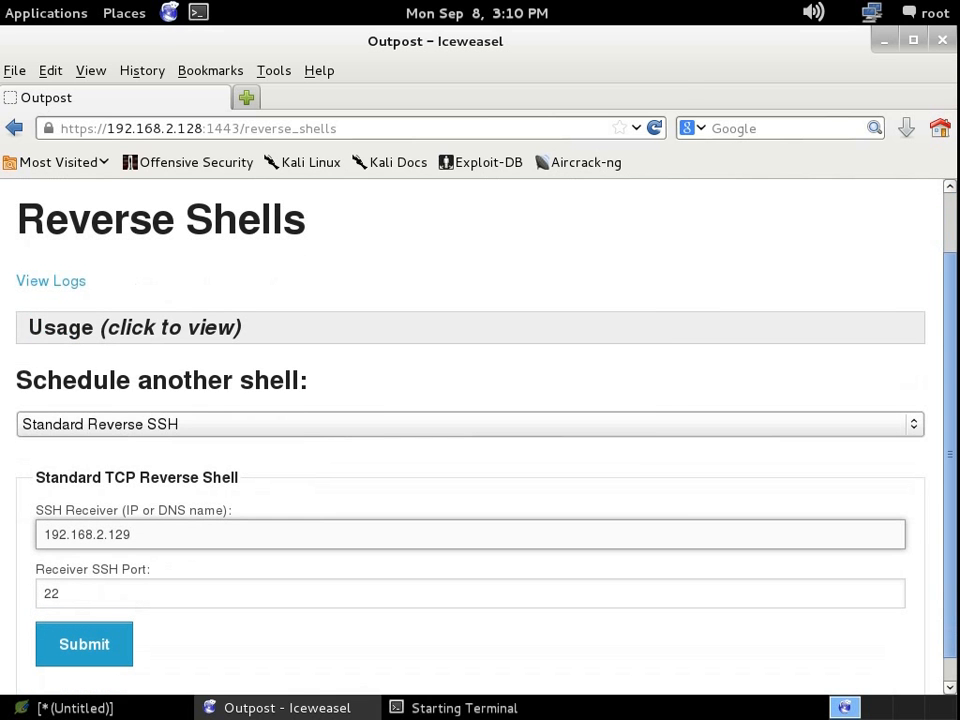
Run ifconfig and select eth0's address 192.168.2.129 in the output.
type("iffconfig")
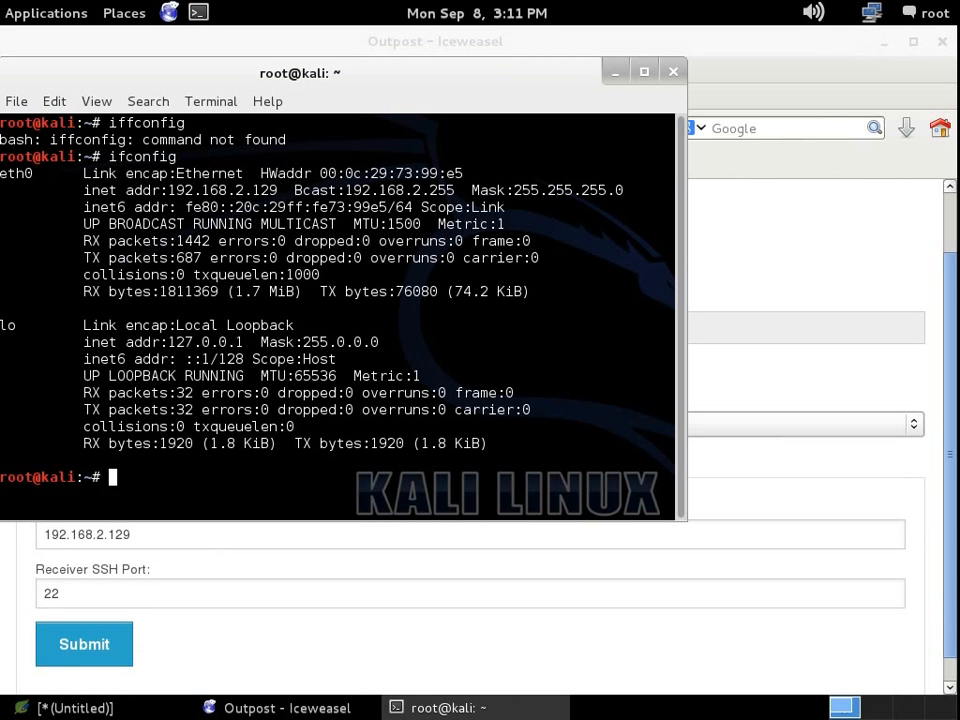
double_click(222, 190)
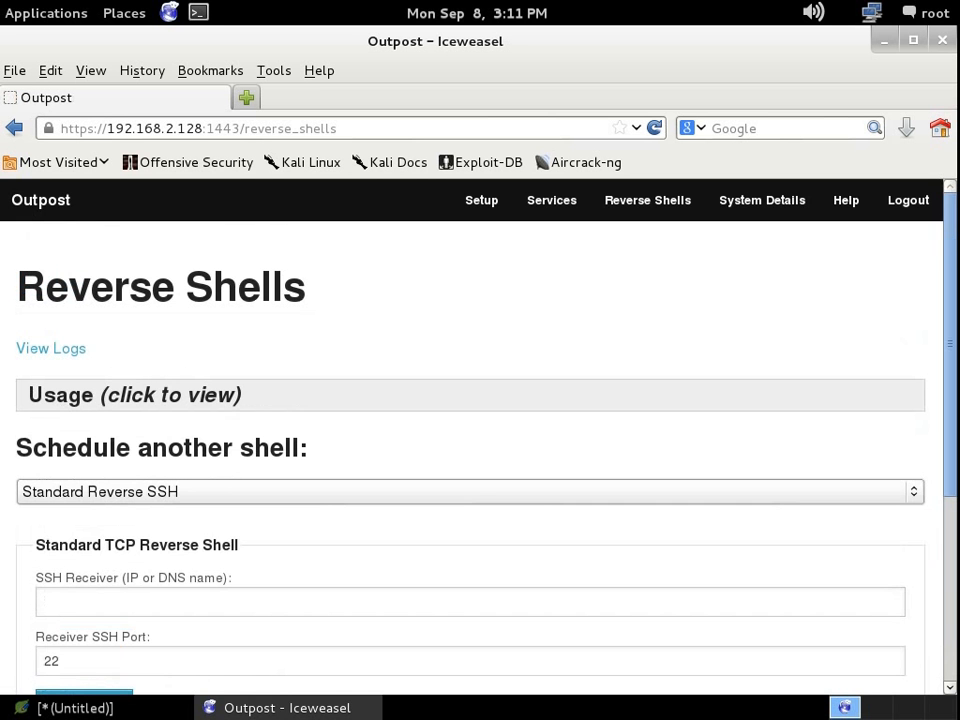
scroll("down", 3)
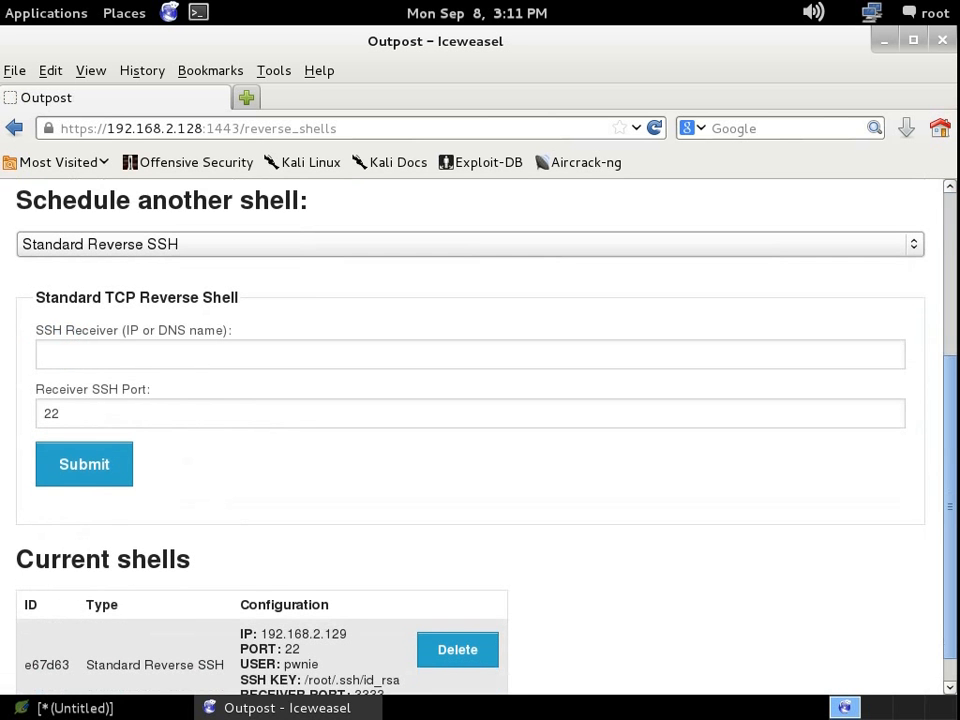
scroll("down", 3)
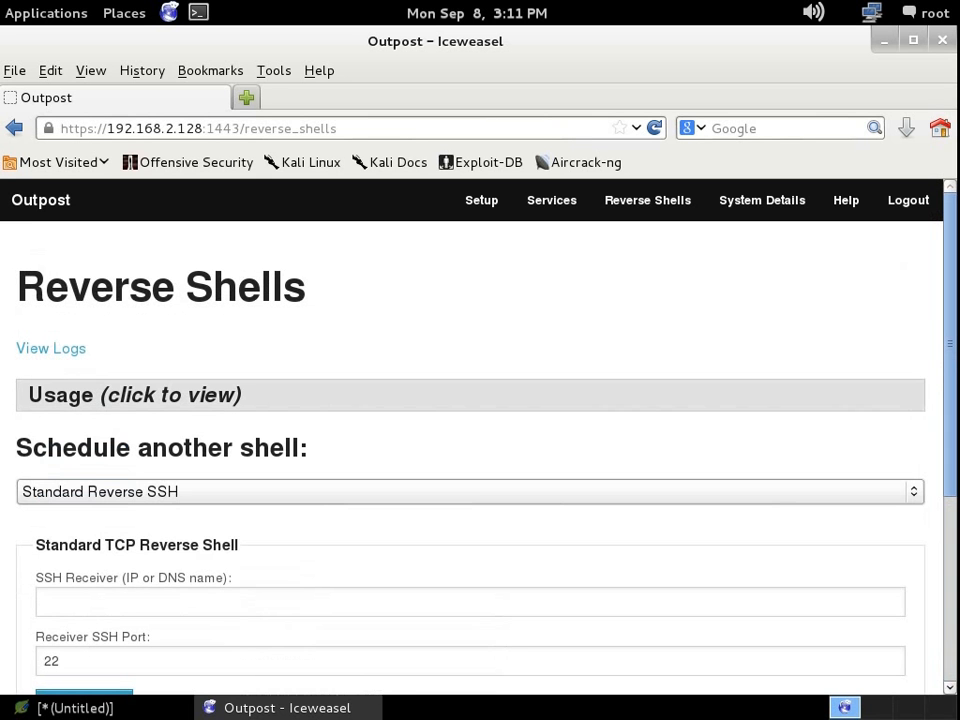
Choose Egress Buster with receiver 192.168.2.129, then bring up the shell type list again.
left_click(464, 492)
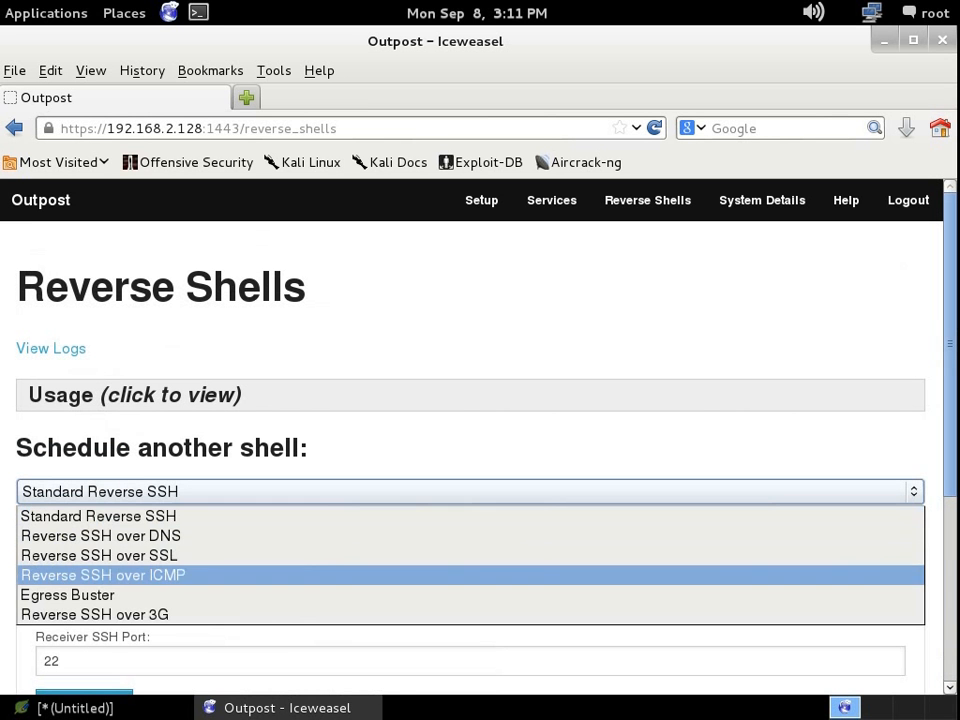
left_click(68, 594)
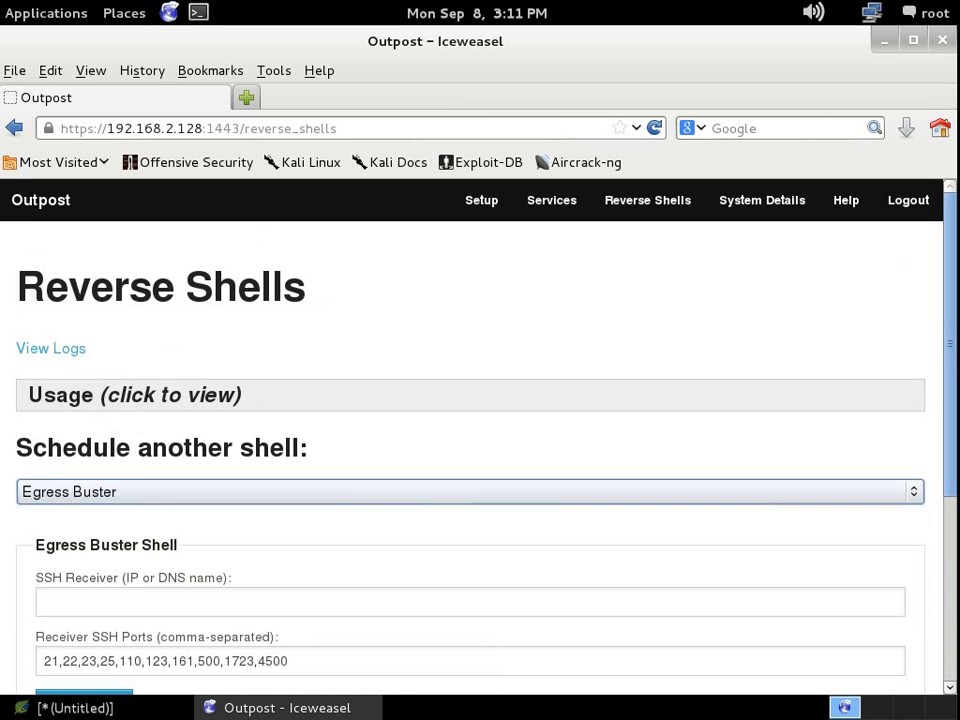
type("129")
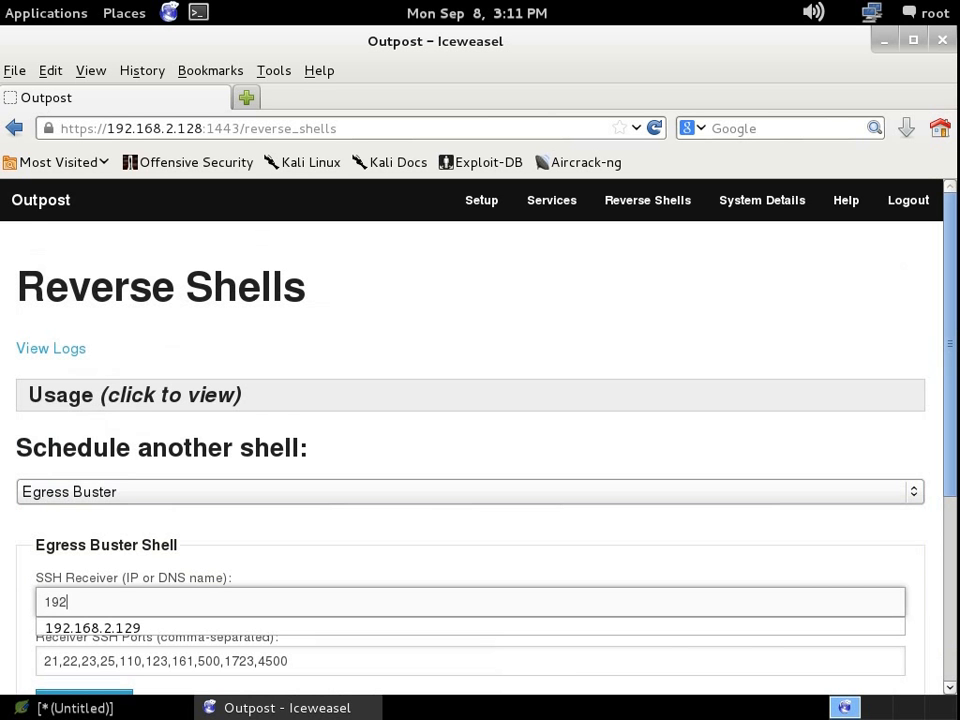
left_click(92, 628)
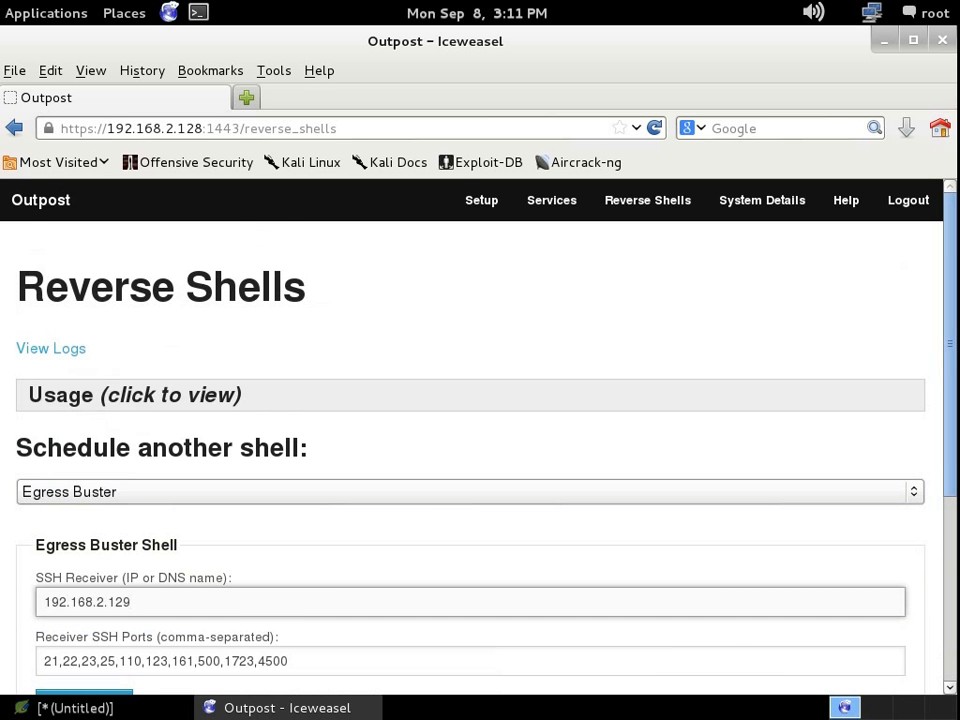
left_click(470, 492)
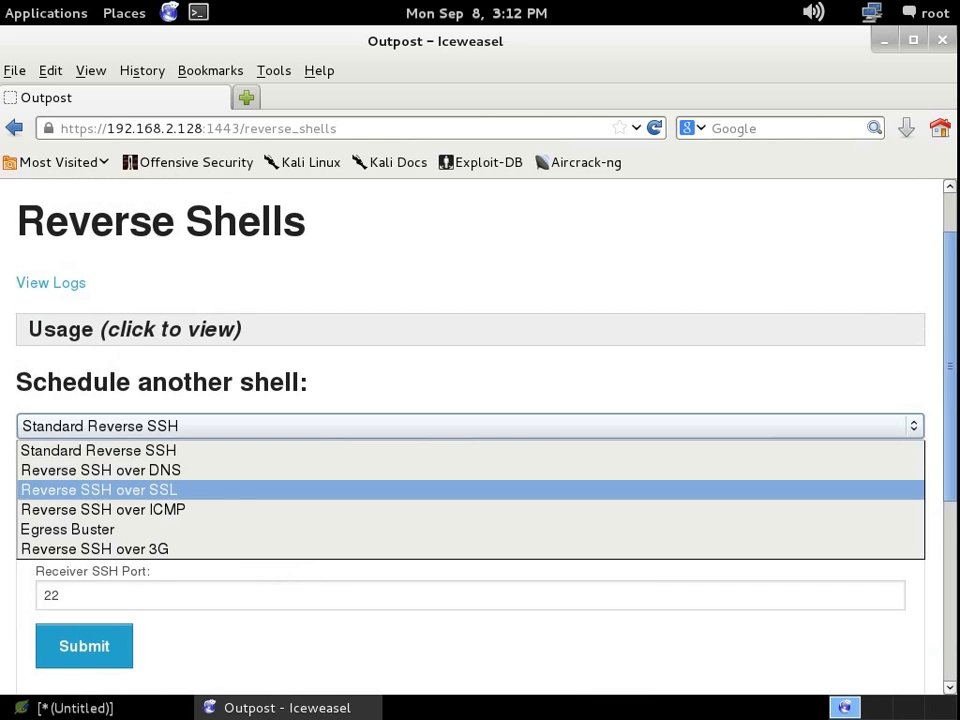
Submit a Reverse SSH over SSL shell with SSH receiver 10.0.0.10.
left_click(98, 488)
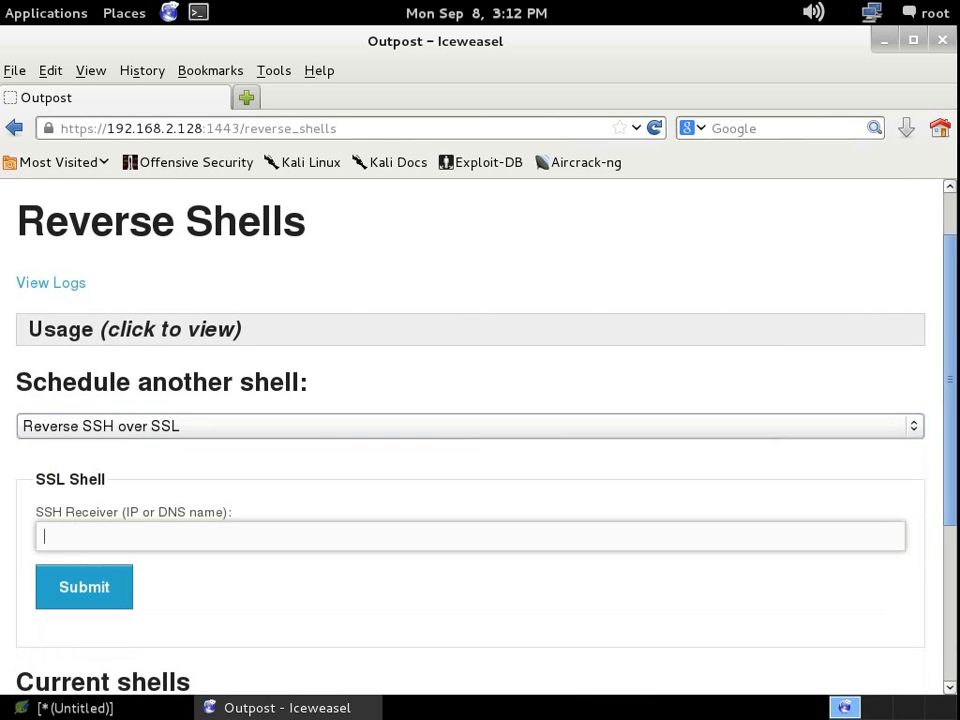
type("10.0.0")
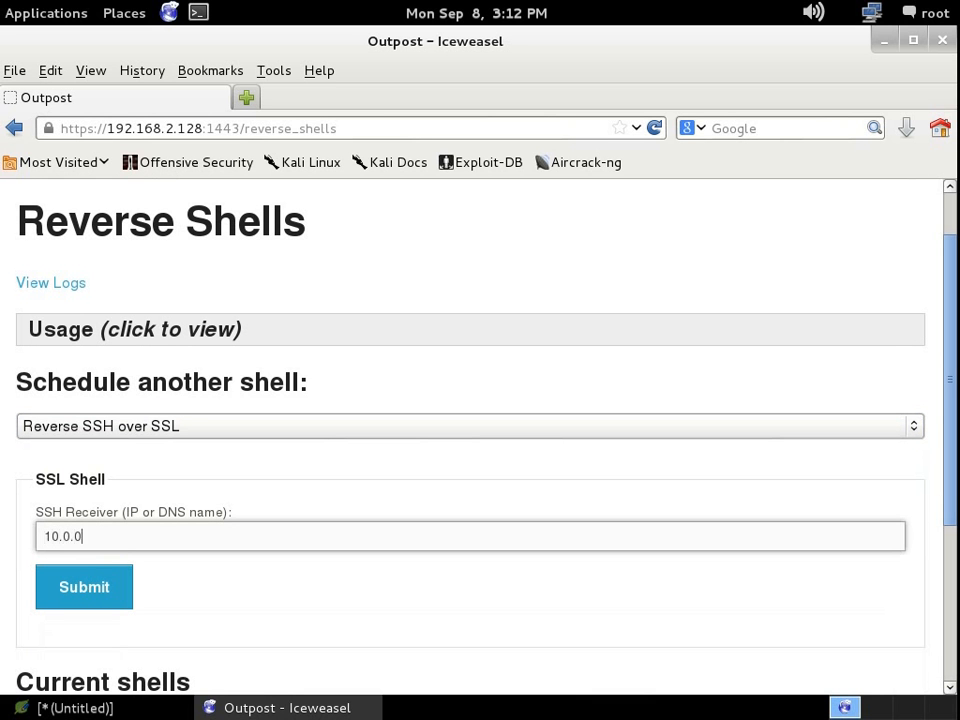
type("10")
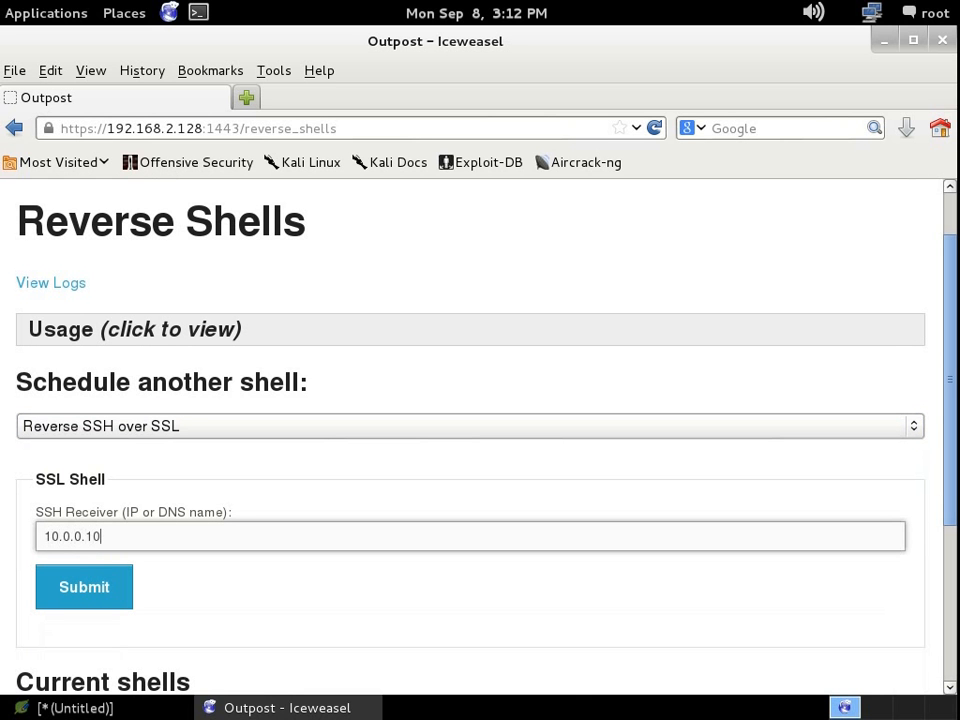
left_click(84, 588)
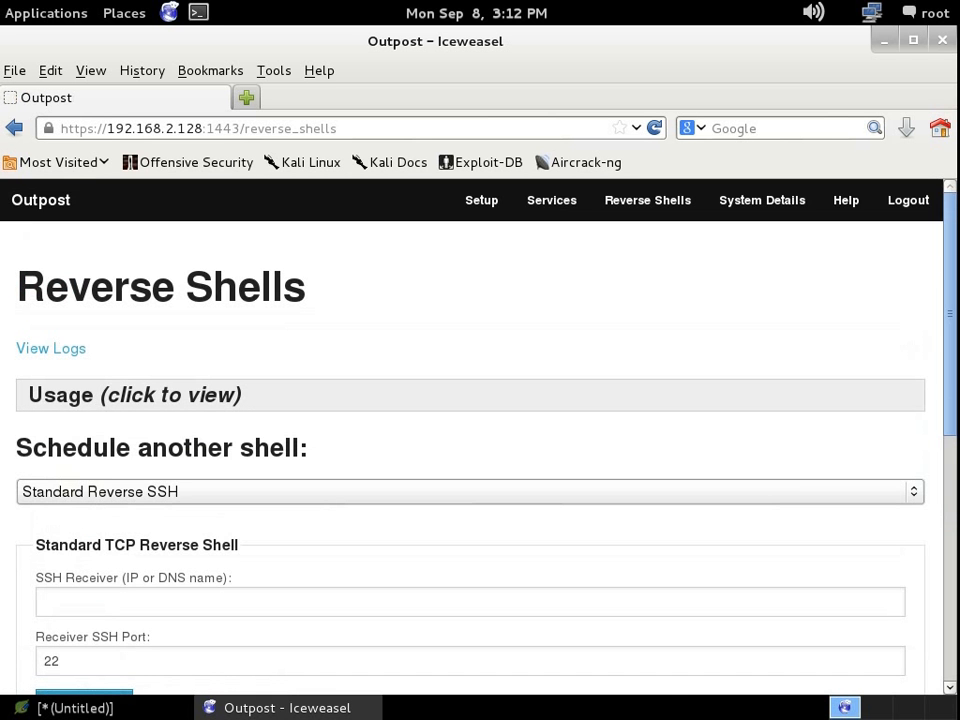
scroll("down", 3)
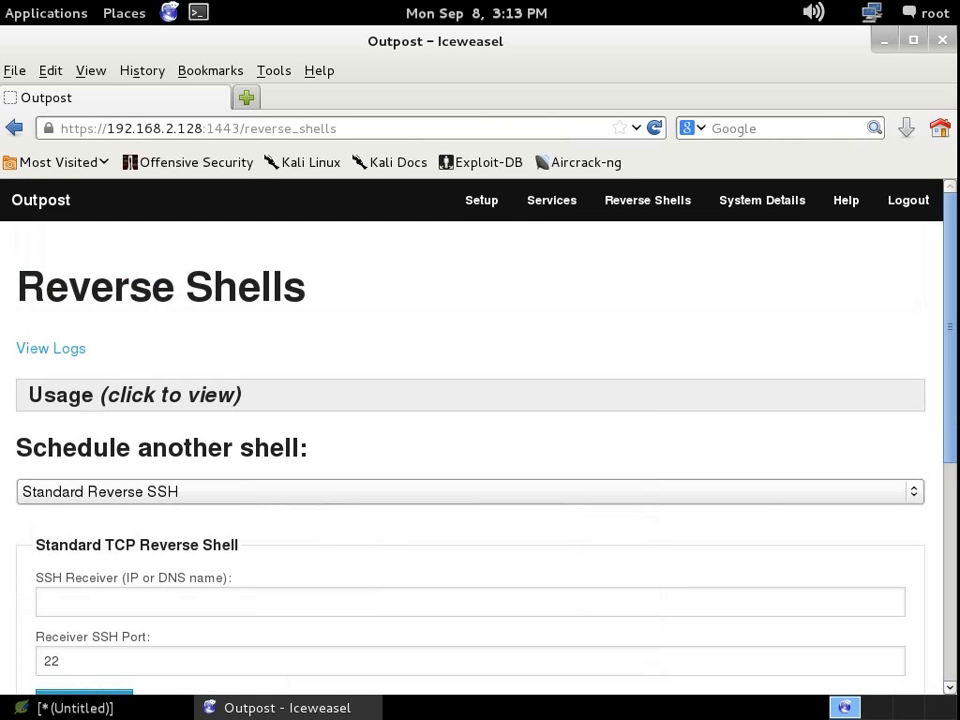
scroll("down", 3)
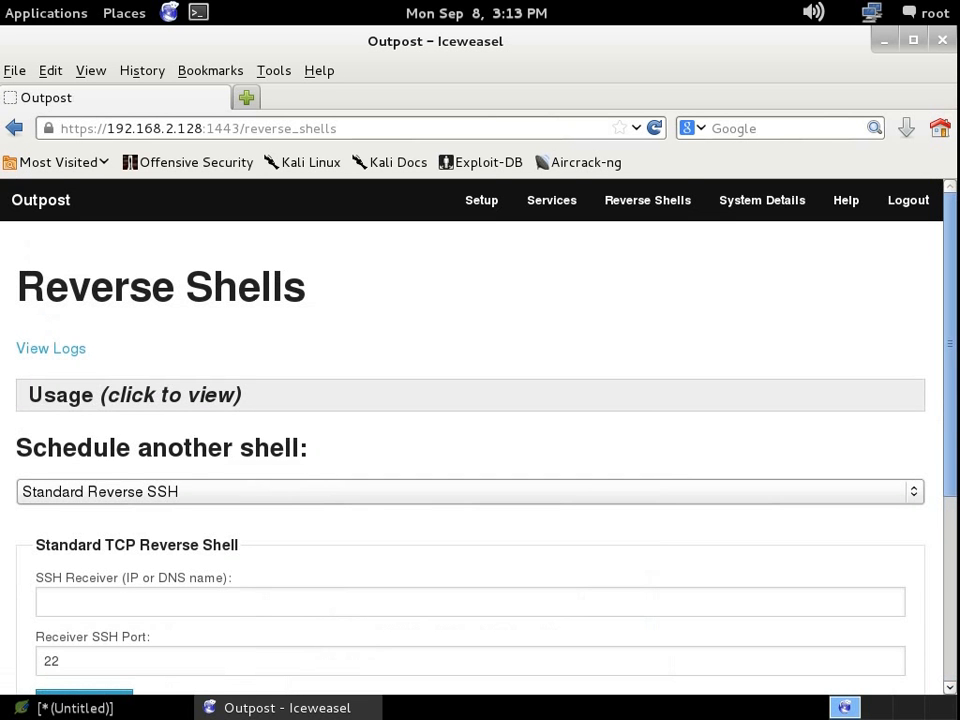
scroll("down", 3)
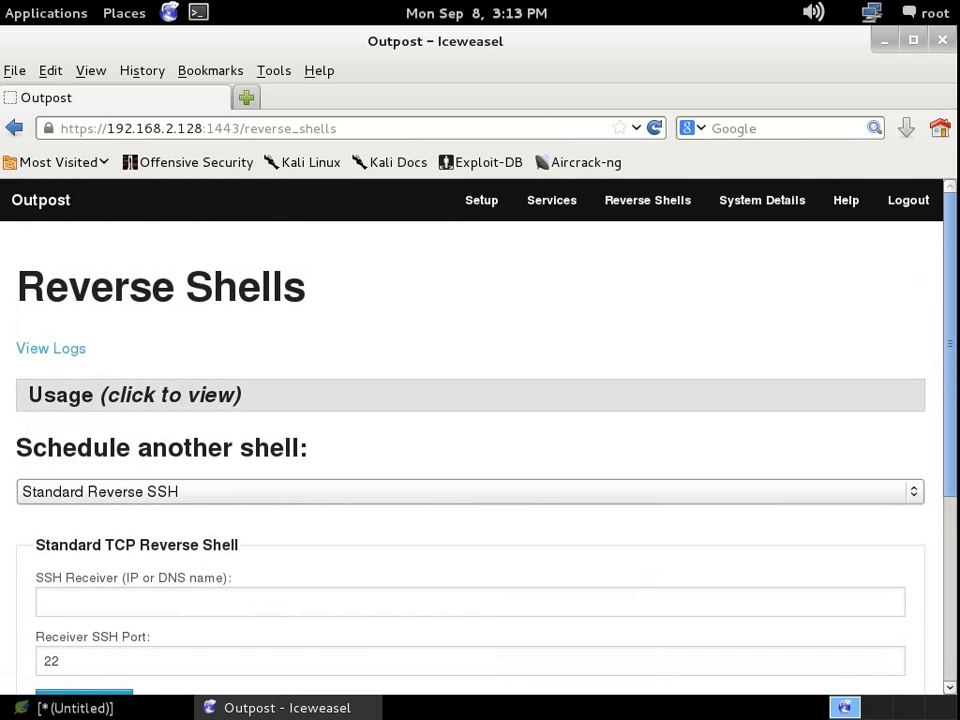
Download pwnix_ssh_receiver.sh from the Usage instructions and save it into root's home folder.
left_click(132, 394)
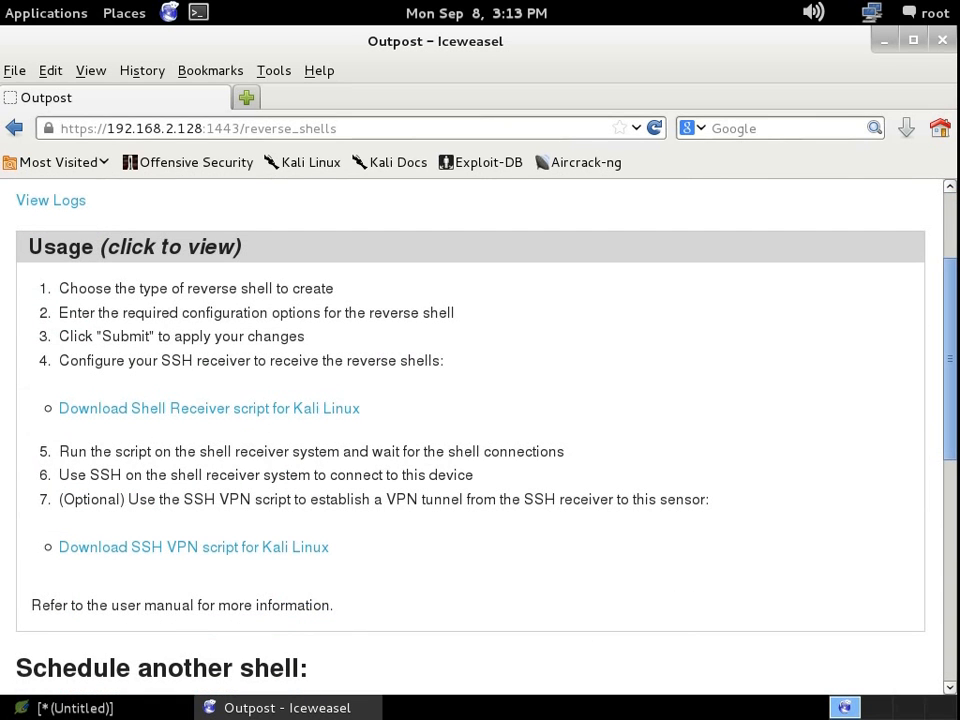
mouse_move(208, 408)
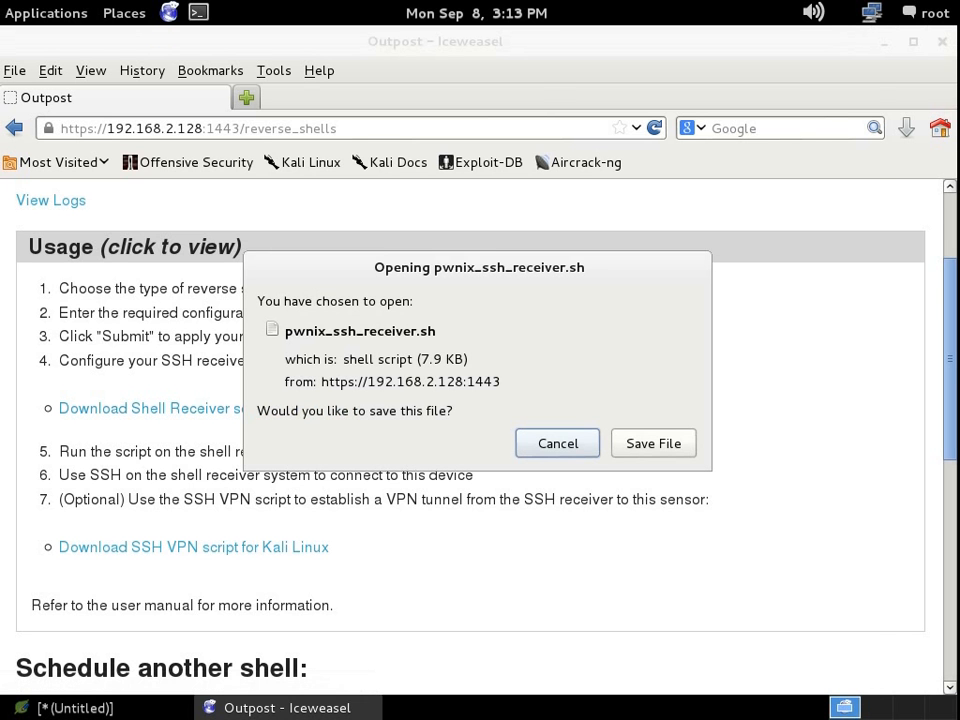
left_click(652, 444)
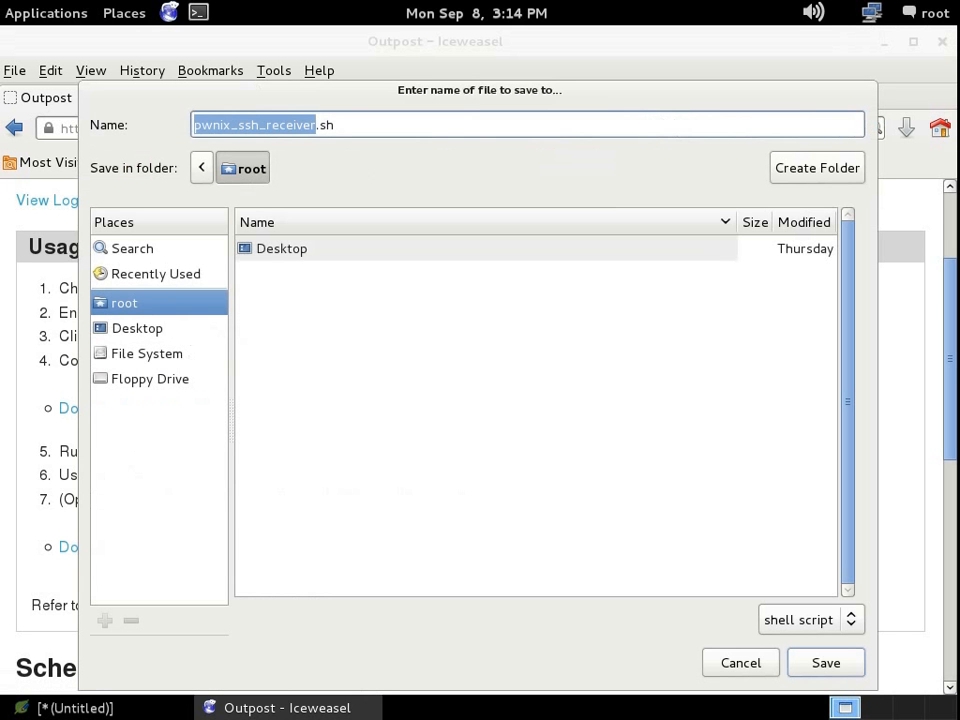
left_click(824, 662)
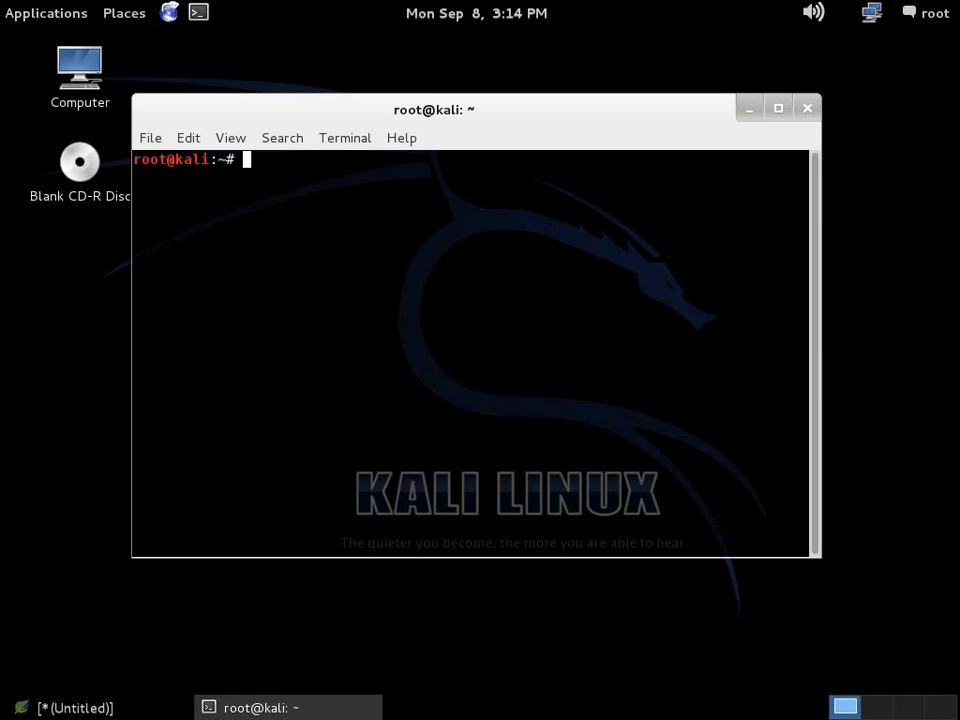
List the home folder and make pwnix_ssh_receiver.sh executable with chmod +x.
type("ls")
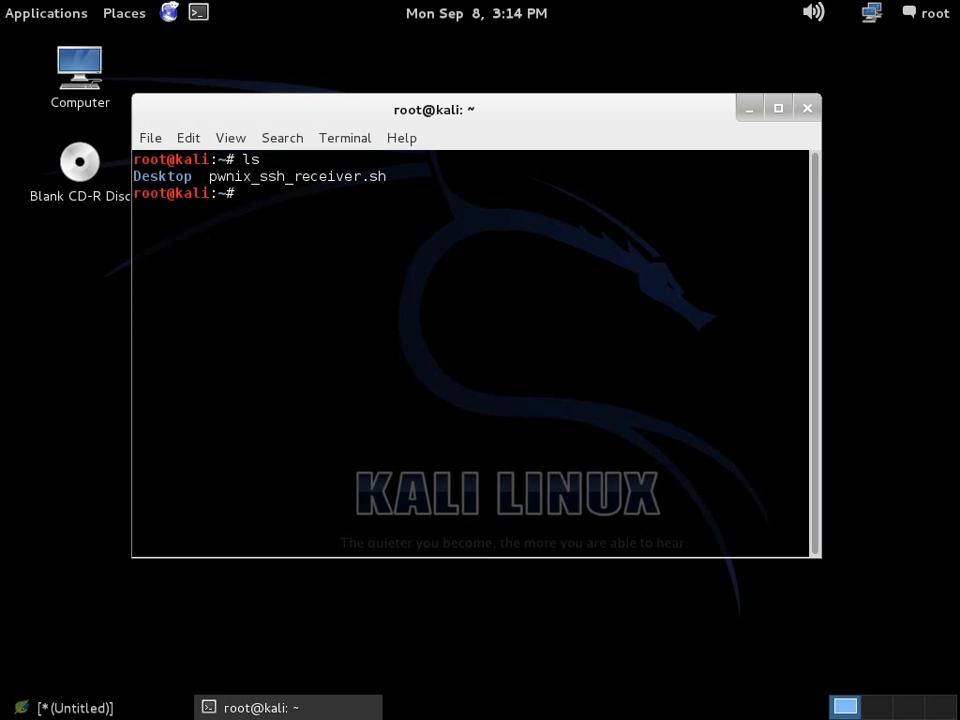
type("ch")
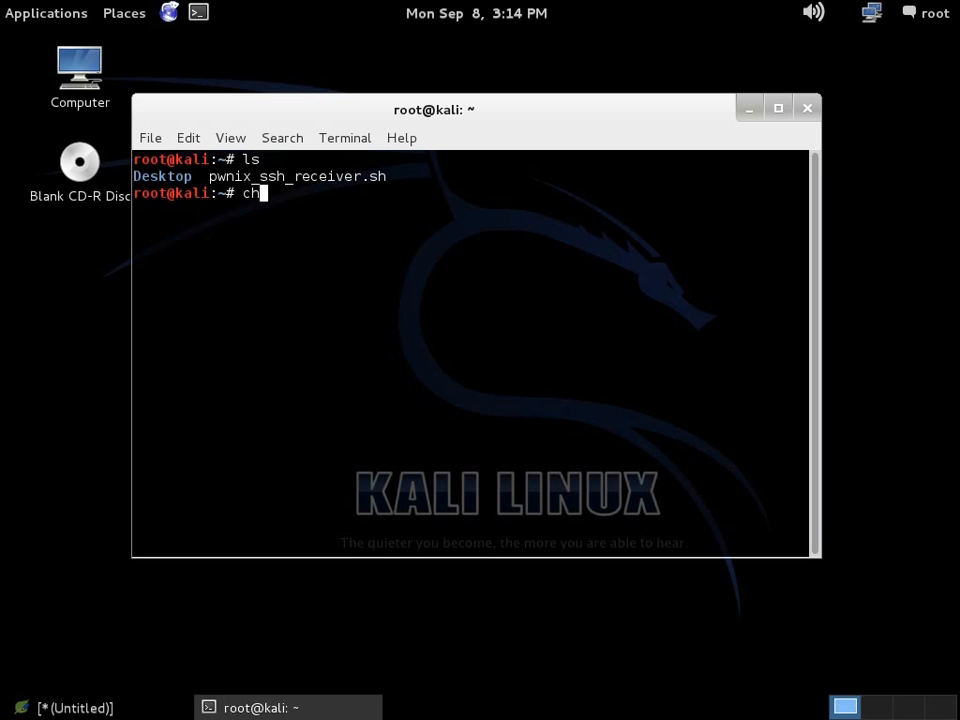
type("mod +x pw")
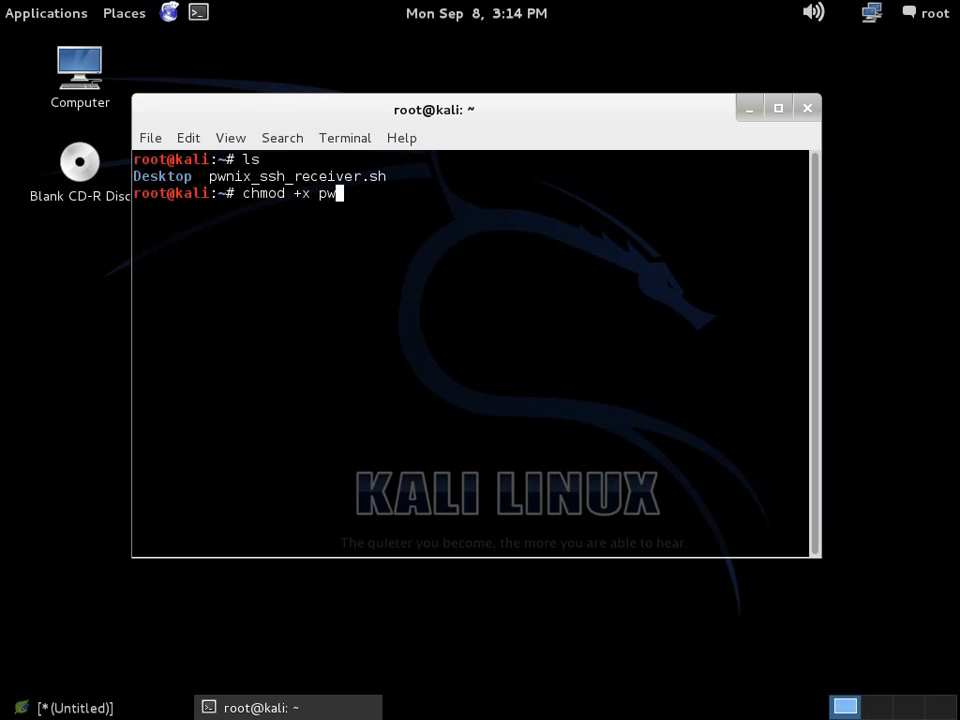
key("Return")
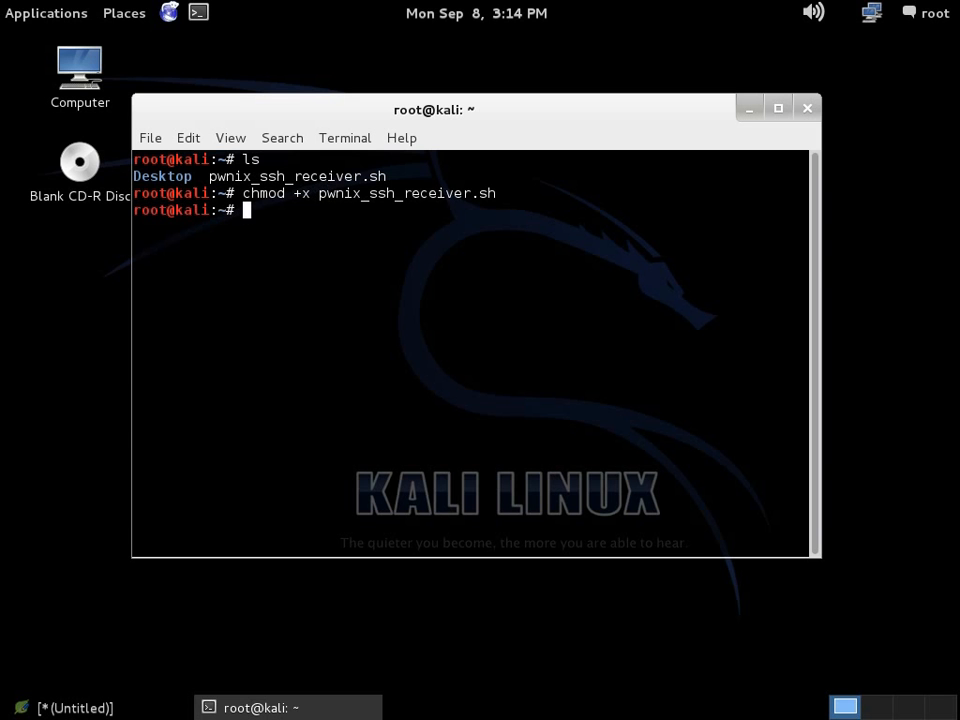
Begin entering sudo ./pwnix_ssh_receiver.sh to launch the receiver script.
type("sudo pwn")
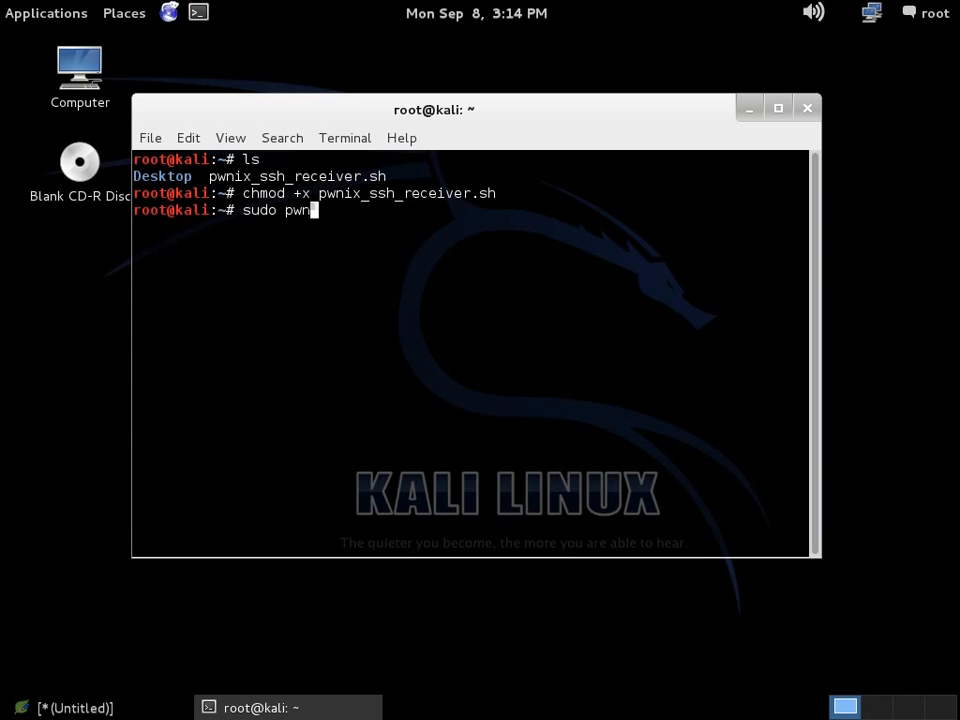
type("ix")
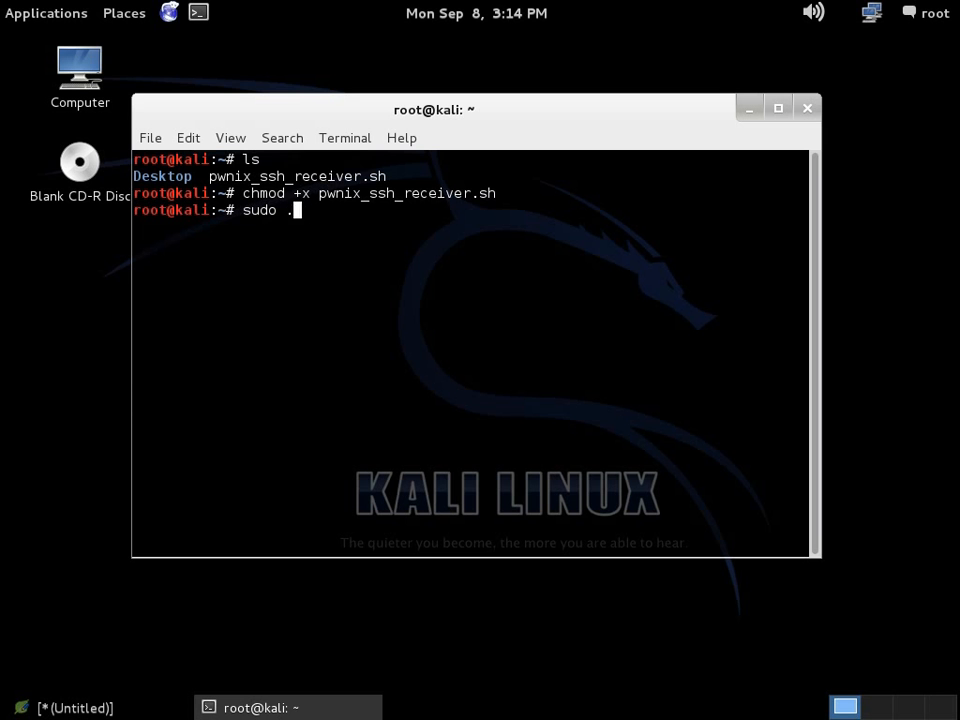
type("/pwni")
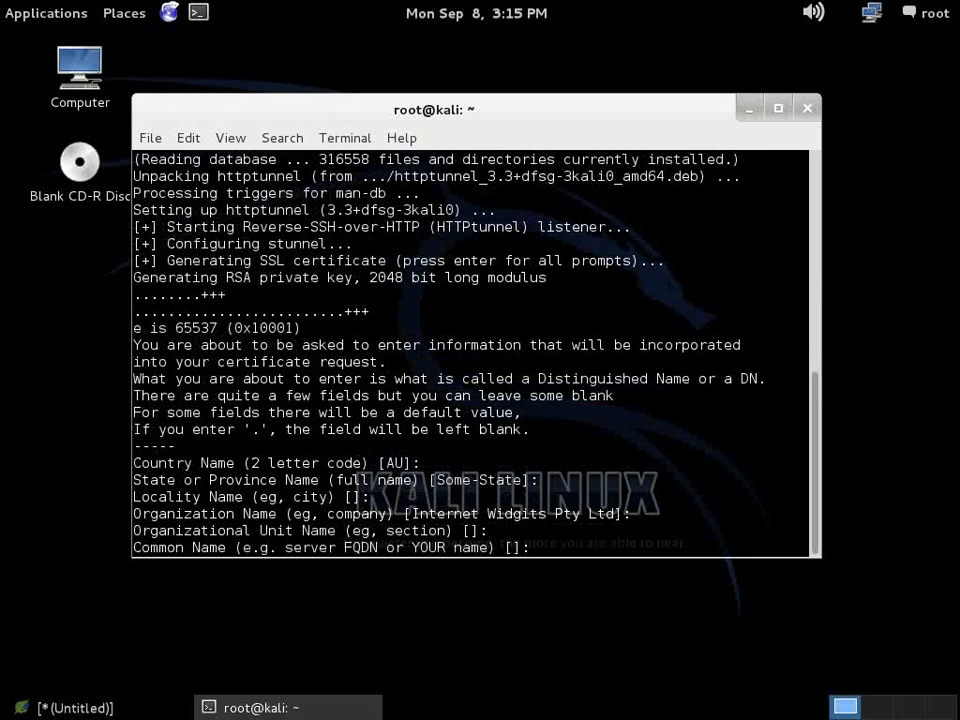
Accept the default SSL certificate fields so the receiver script starts its listeners.
key("Return")
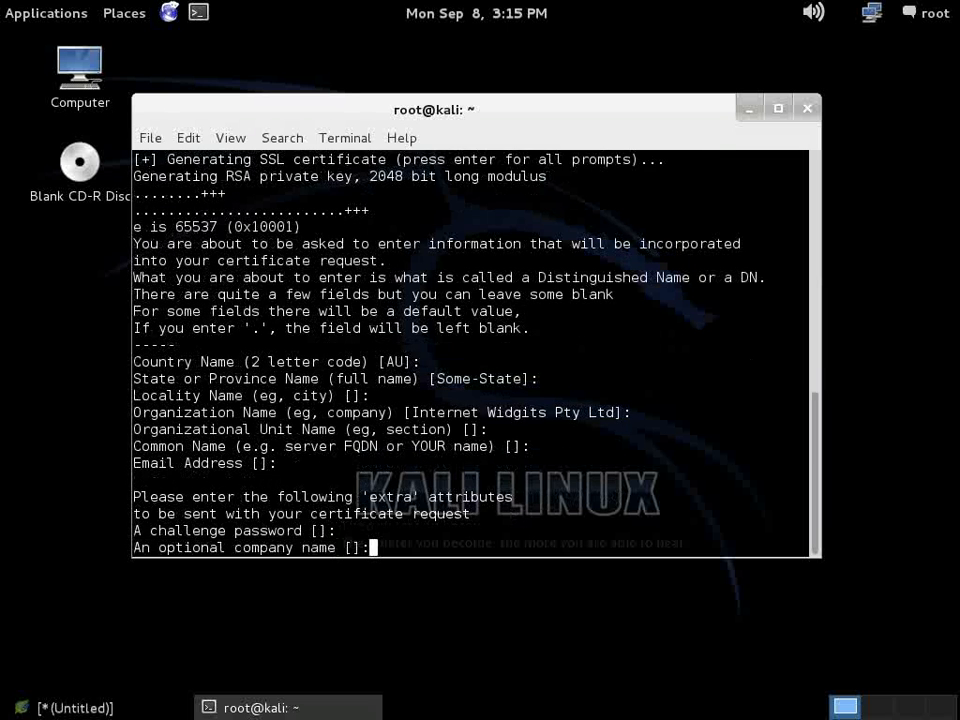
key("Return")
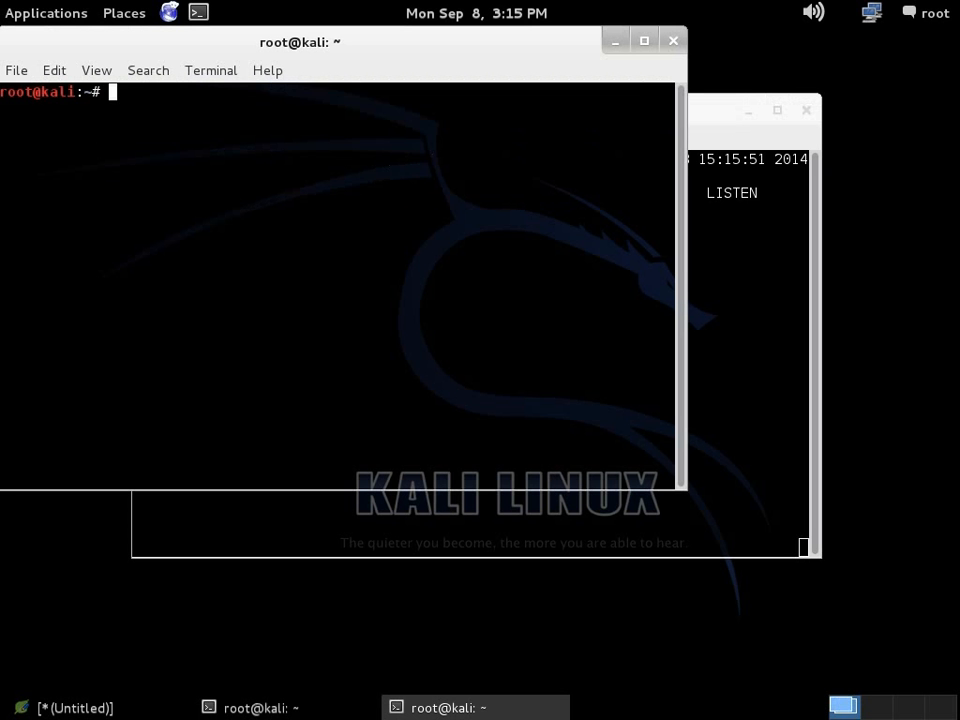
Run watch netstat -lntup4 filtered for pwn on port 333x and move the monitor window aside.
type("netstat")
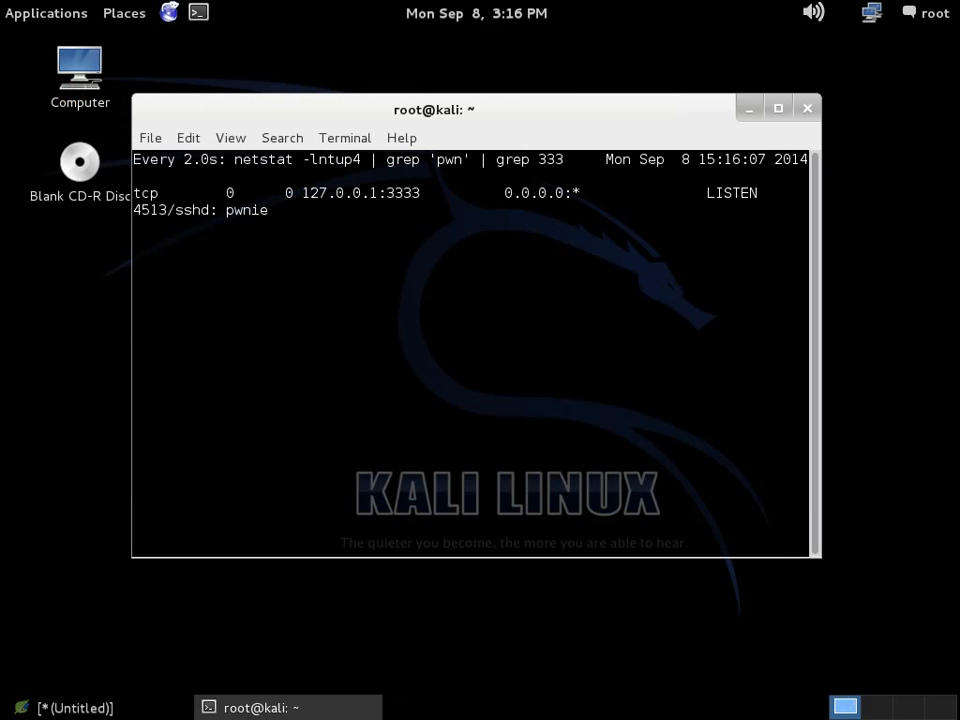
left_click_drag(436, 108, 330, 54)
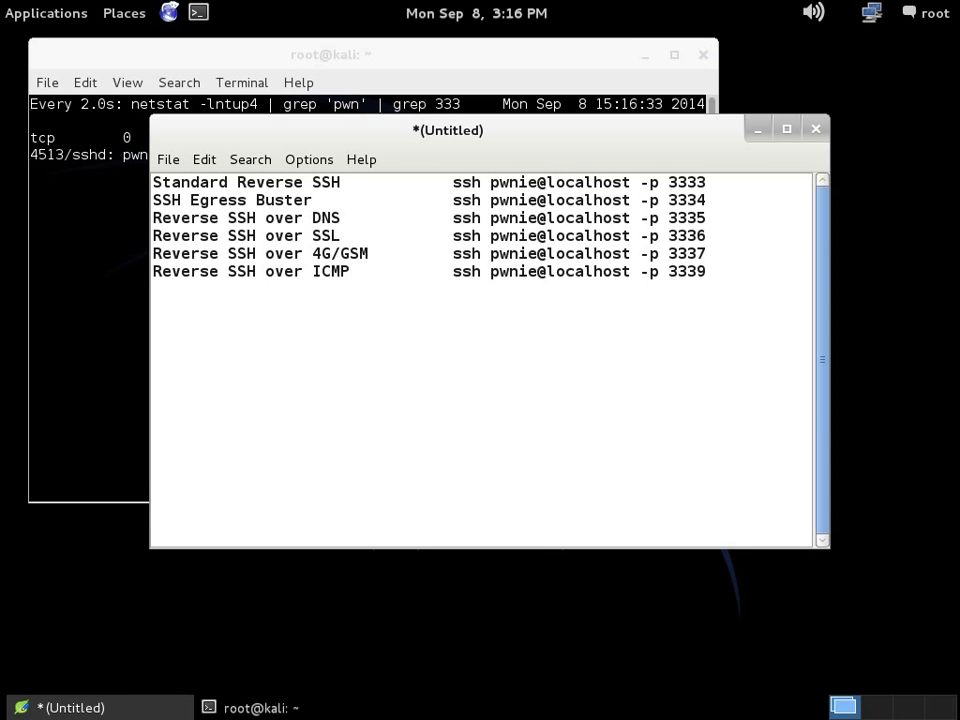
Review the localhost port numbers for each reverse SSH method in the gedit notes.
double_click(688, 182)
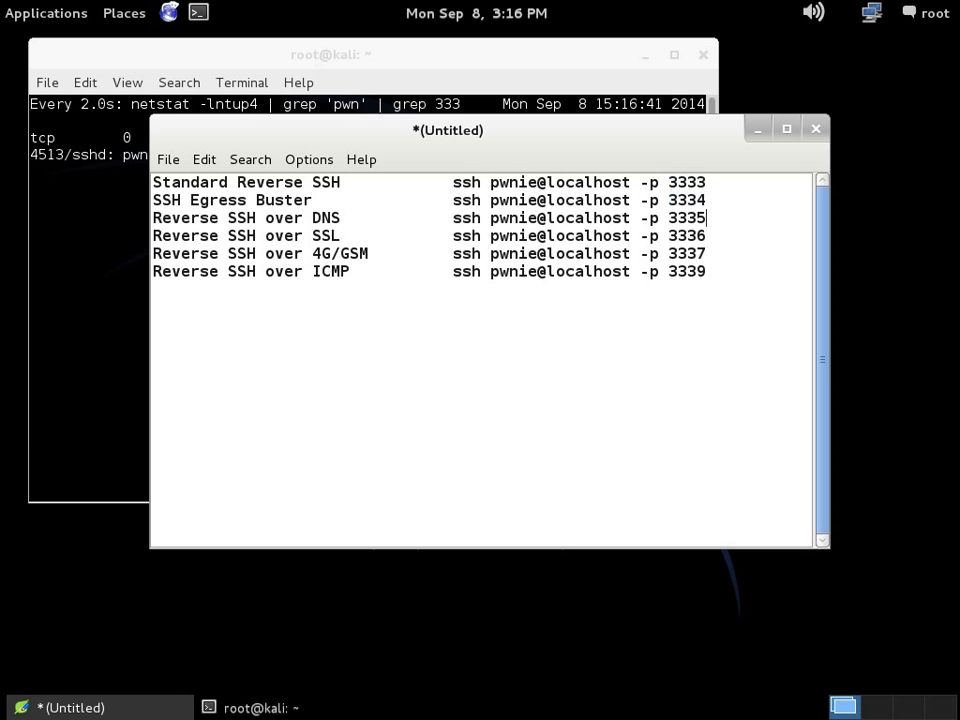
double_click(688, 218)
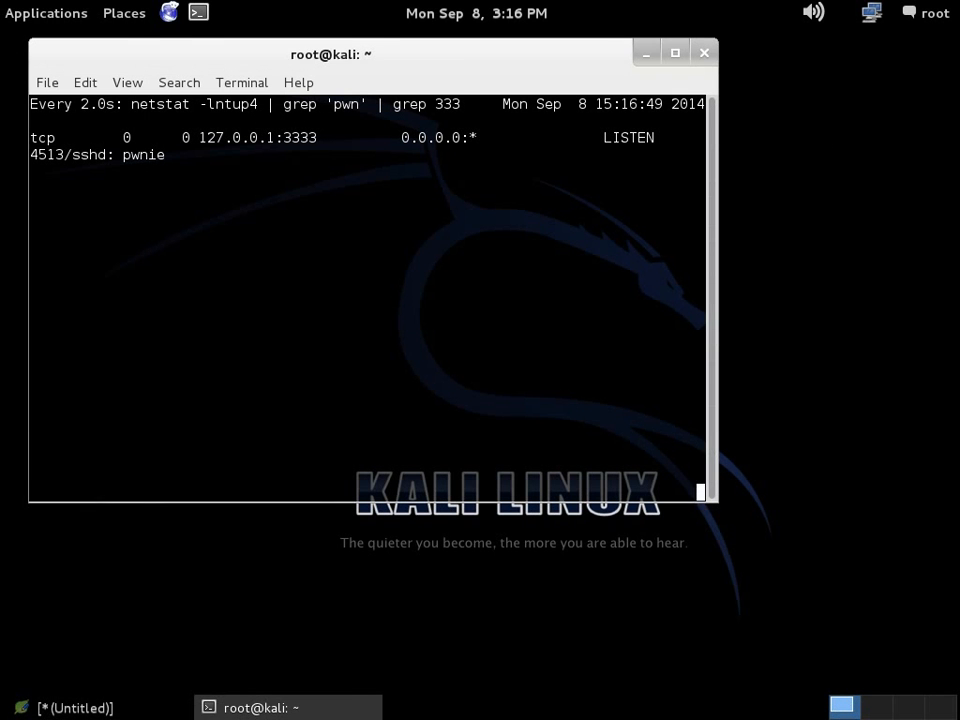
In a new terminal, run ssh pwnie@localhost -p 3333 and accept the sensor's host key with yes.
left_click(196, 12)
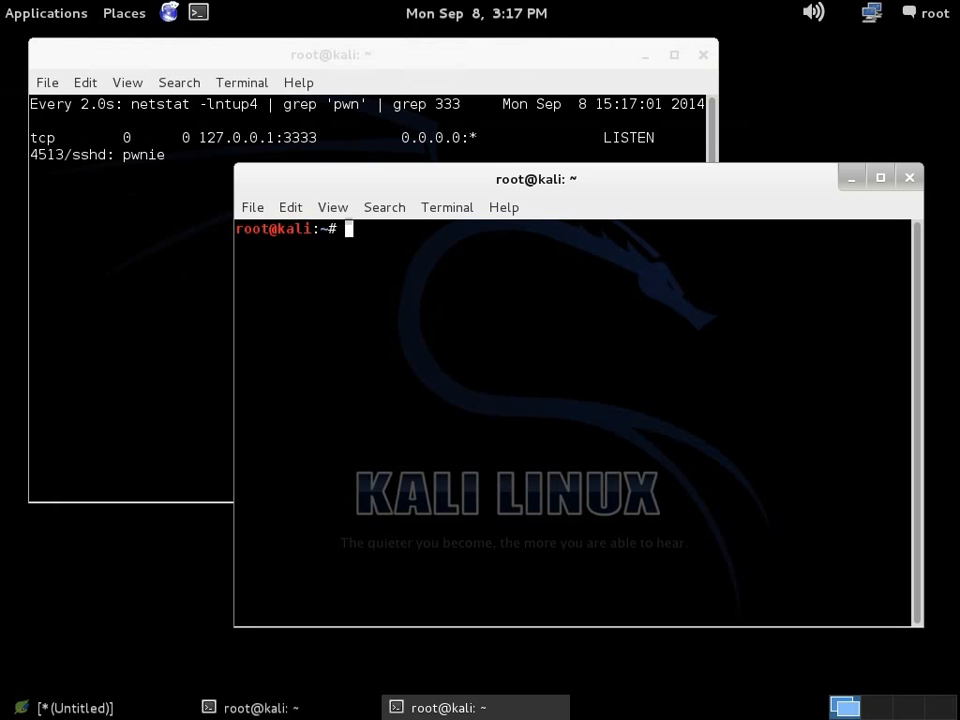
type("ssh pw")
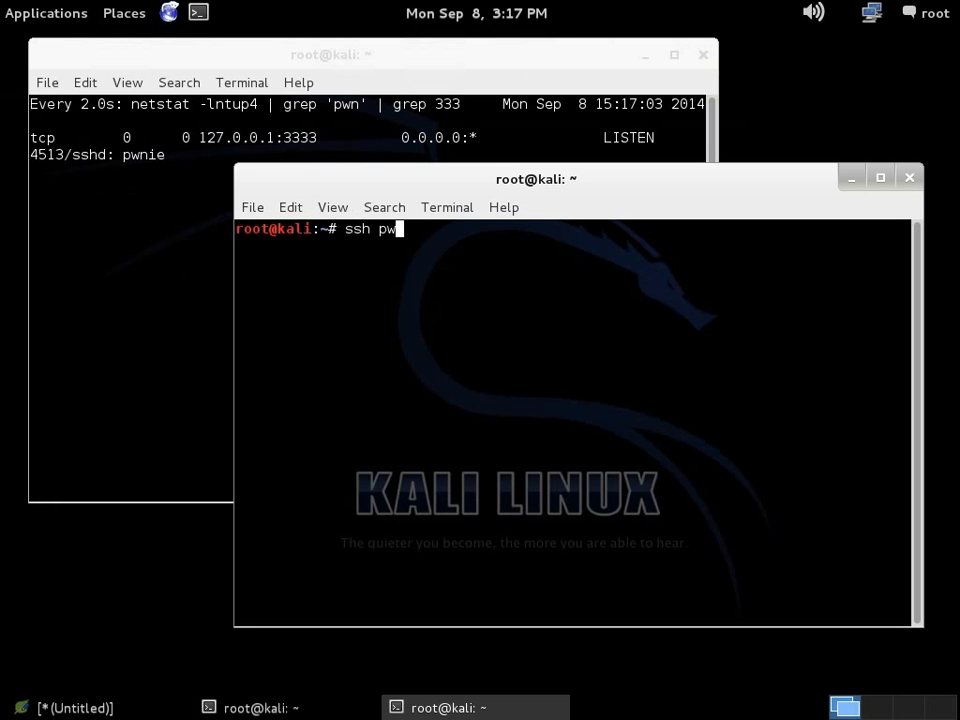
type("nie@loca")
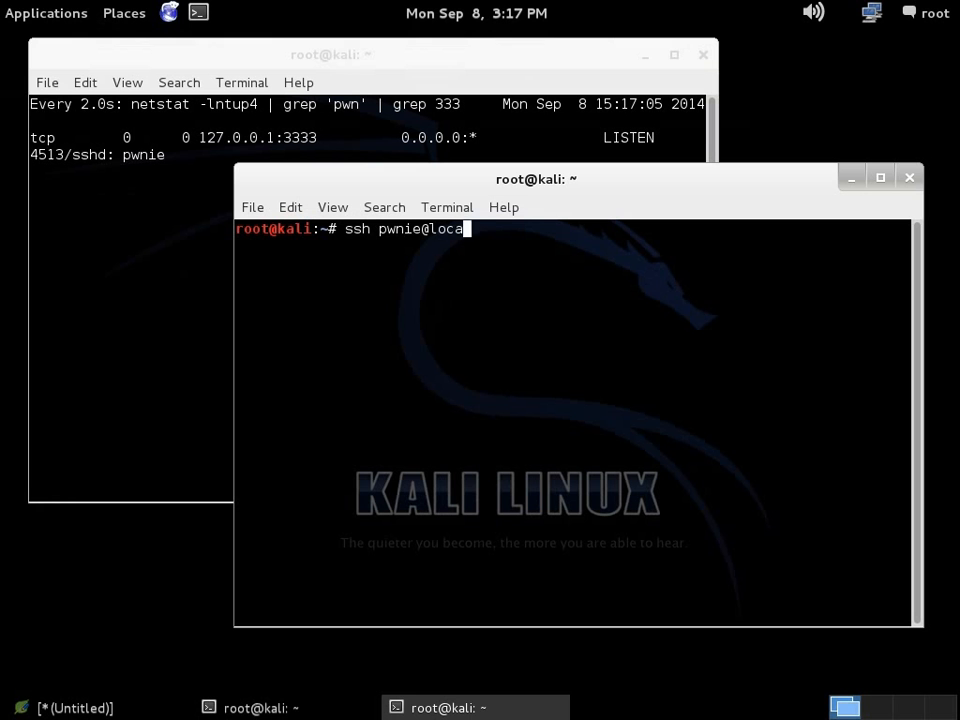
type("lhost")
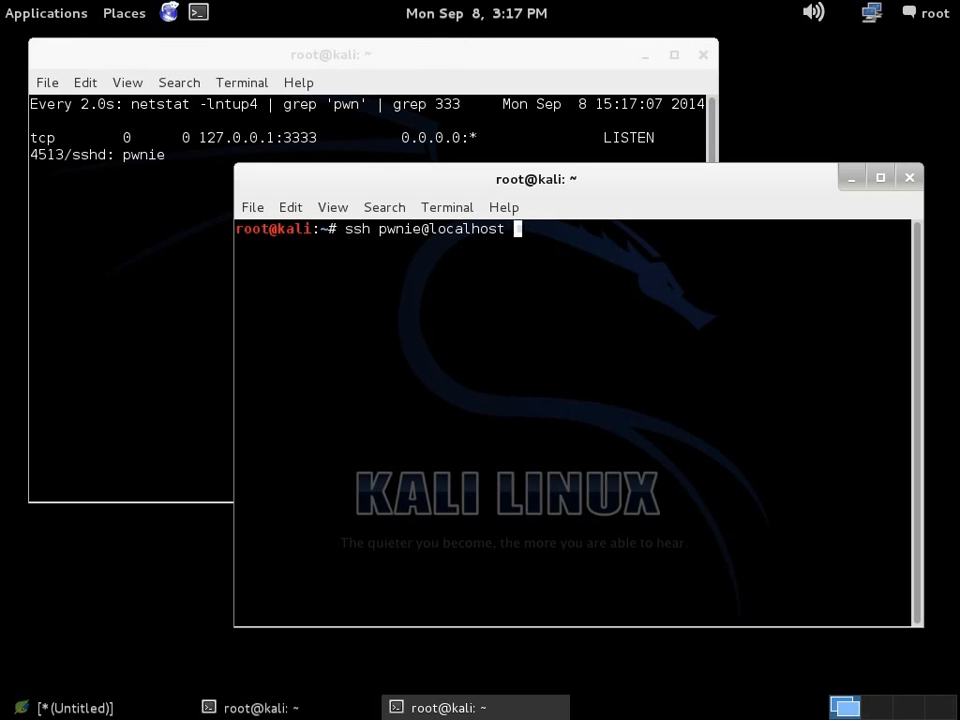
type("-p 3333")
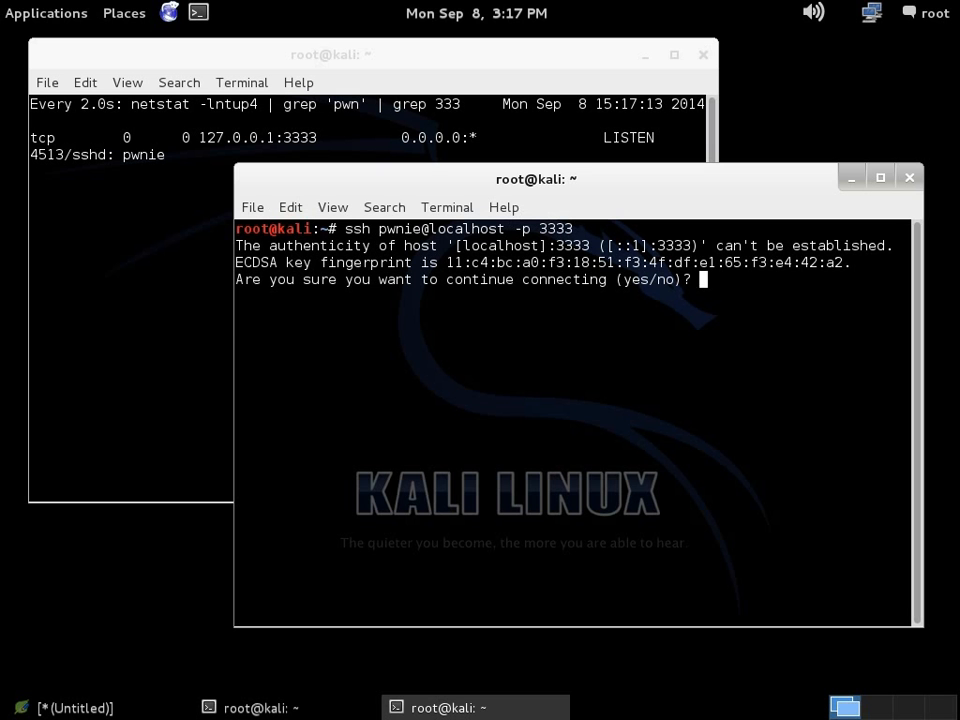
type("yes")
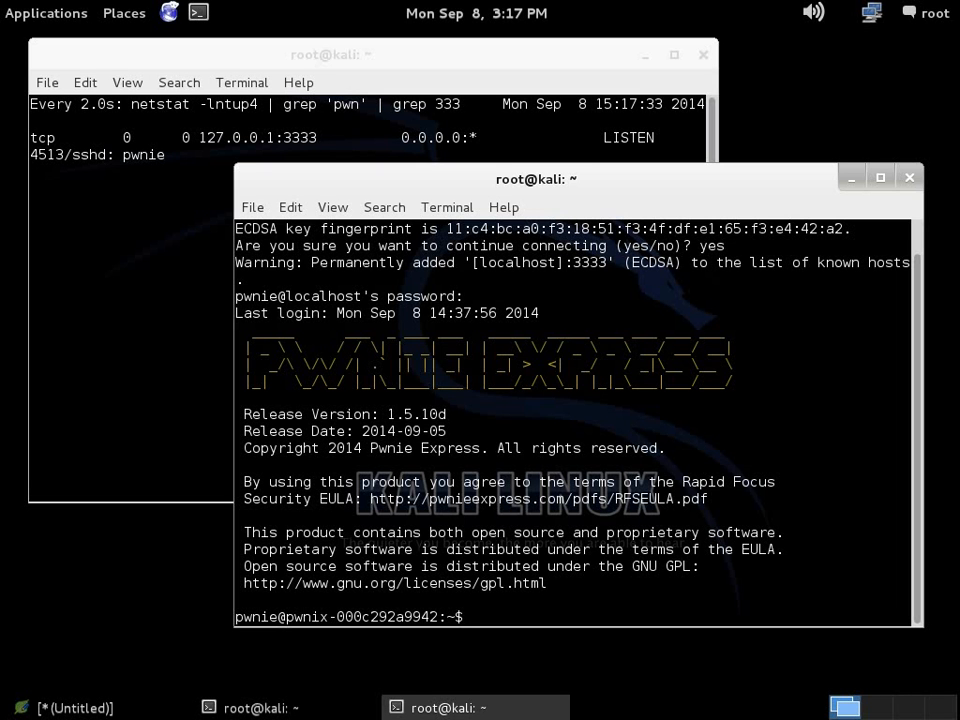
Become root on the sensor with sudo su, then return to the original receiver terminal.
type("sudo s")
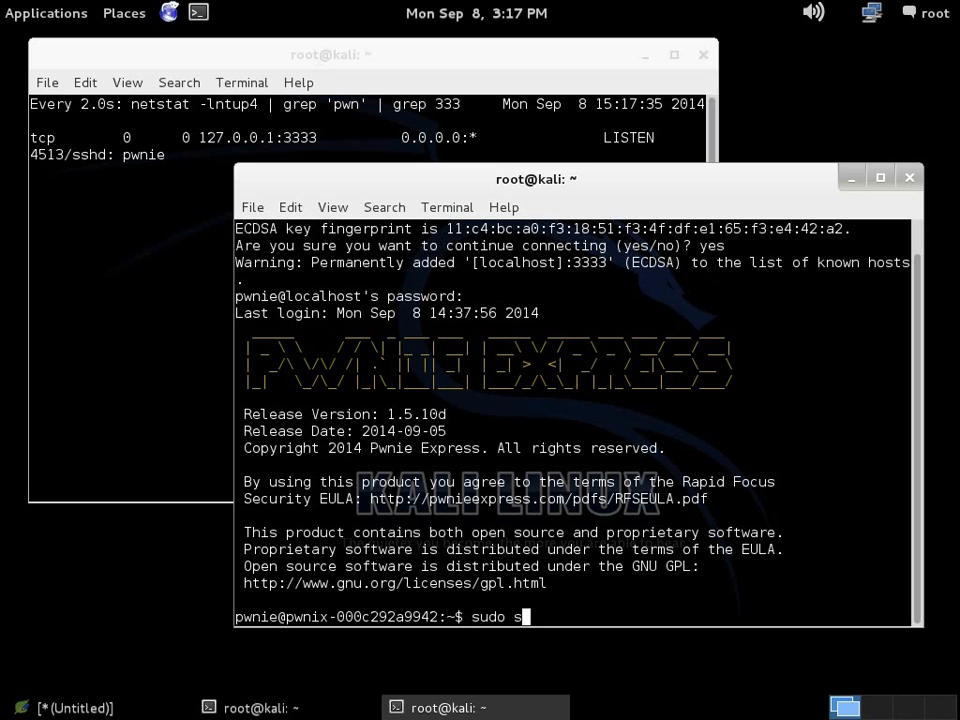
key("Return")
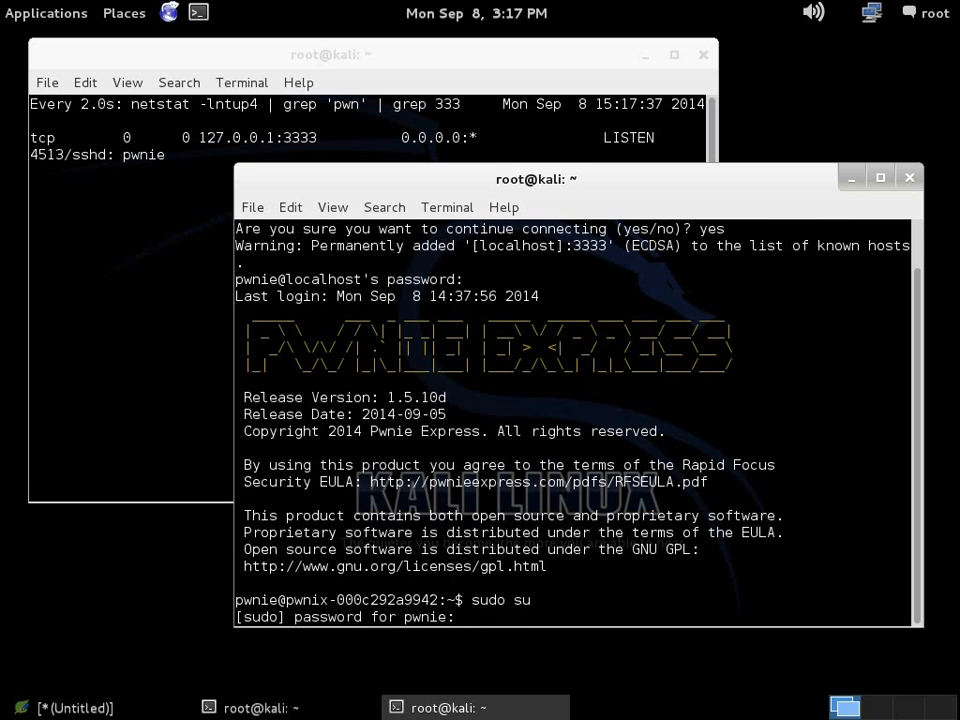
key("Return")
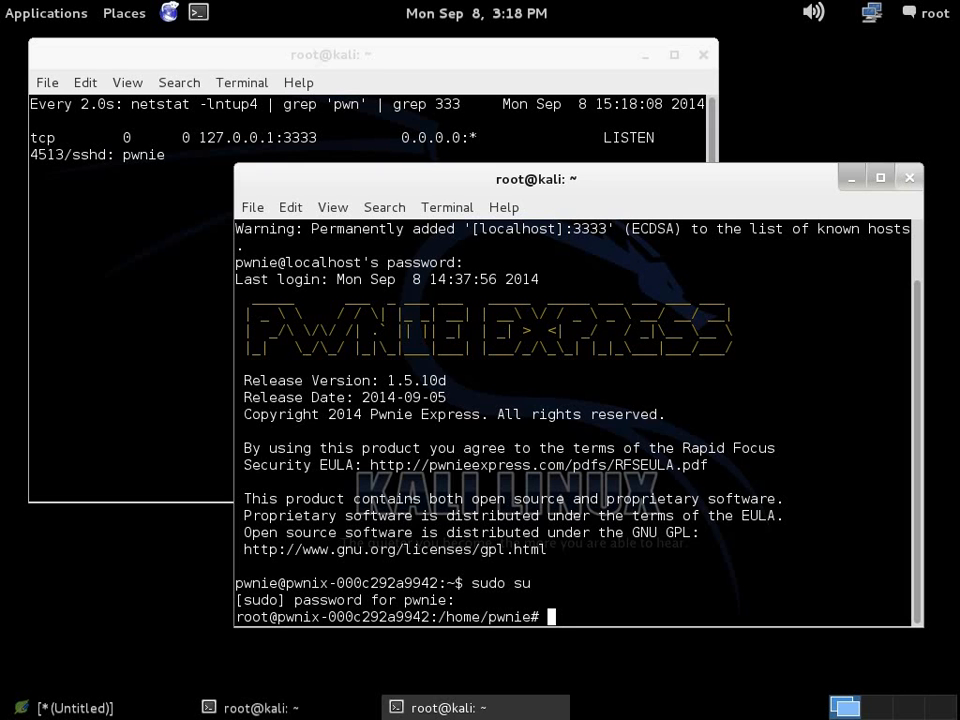
left_click(908, 176)
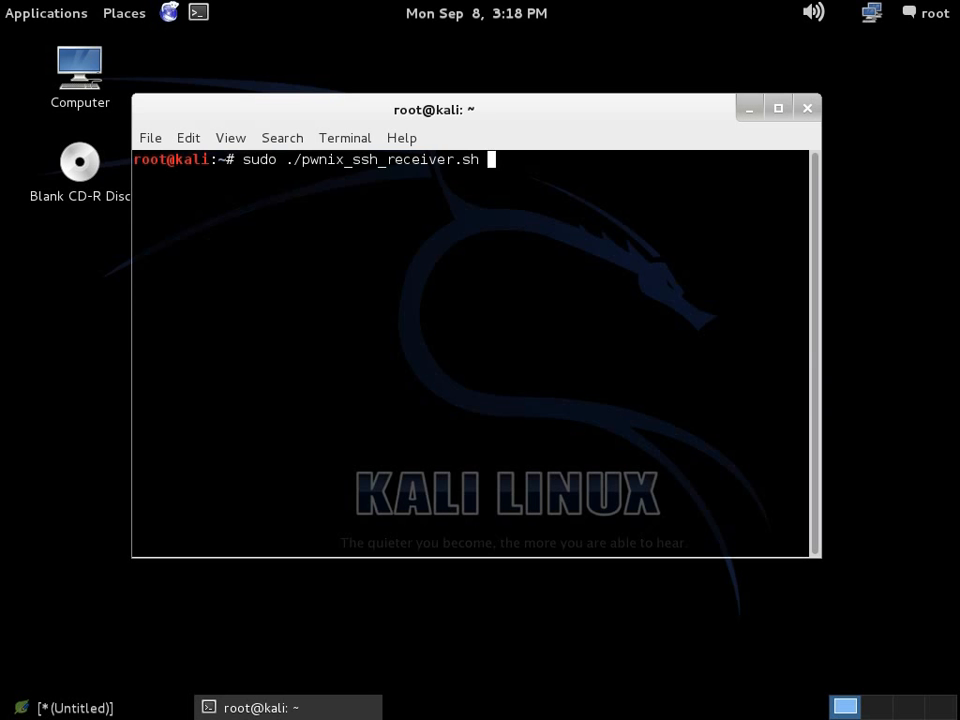
Show ssh pwnie@localhost -p 3333 in the second terminal beside the sudo receiver command.
key("Return")
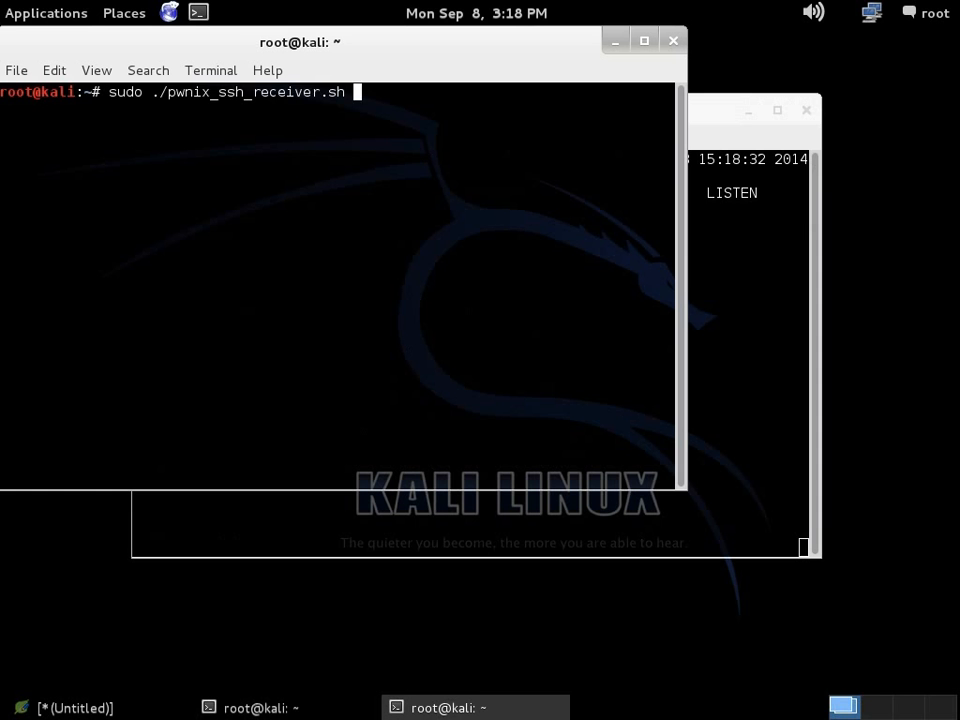
type("ssh pwnie@localhost -p 3333")
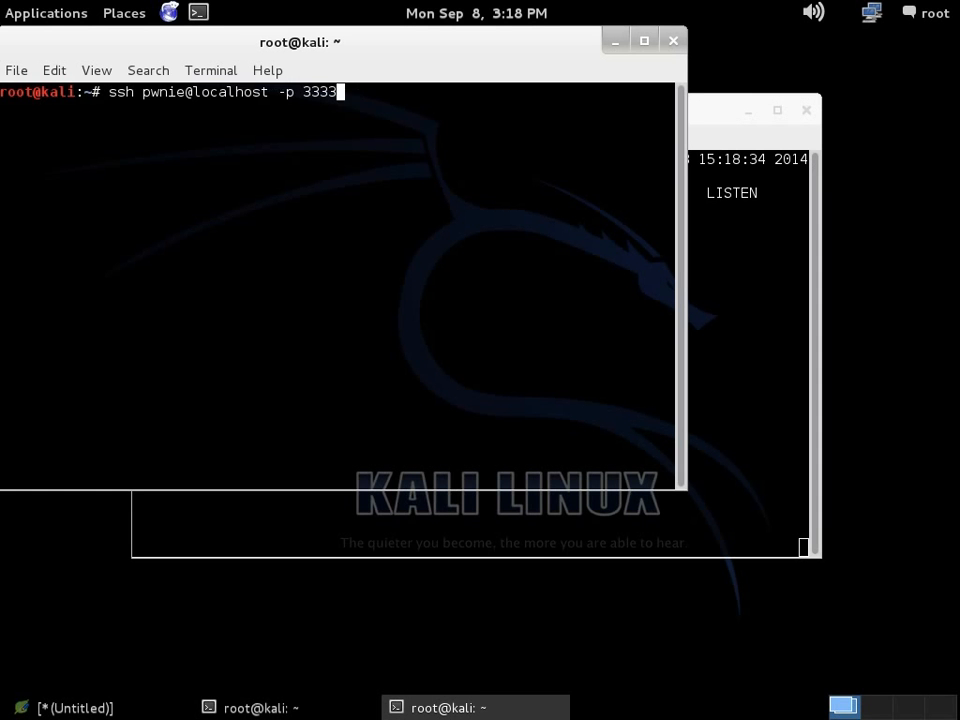